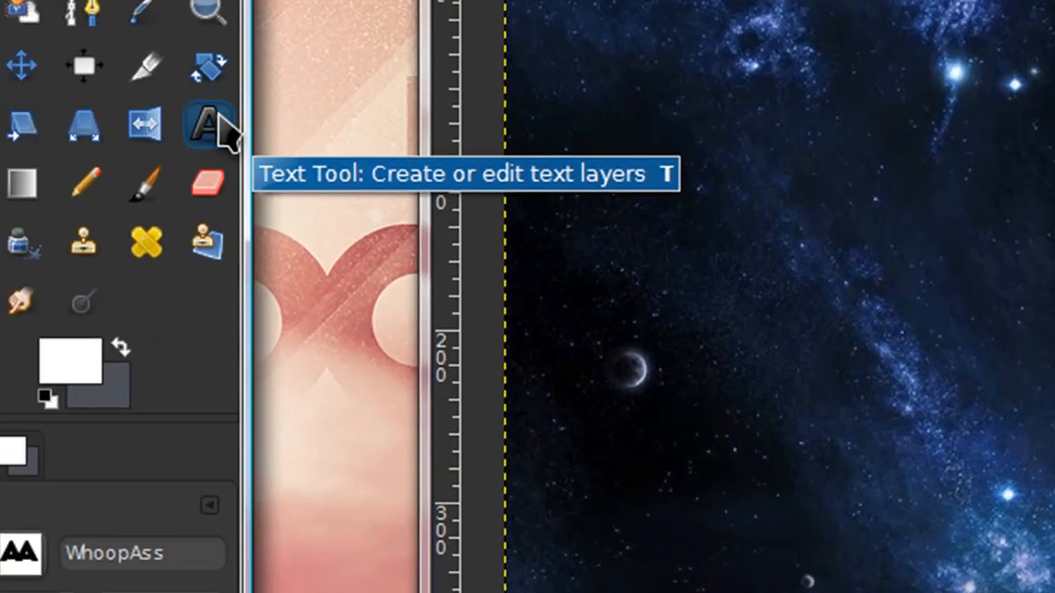
- Add a white bold text layer reading JXTUTS over the space background, ready to reposition
left_click(208, 122)
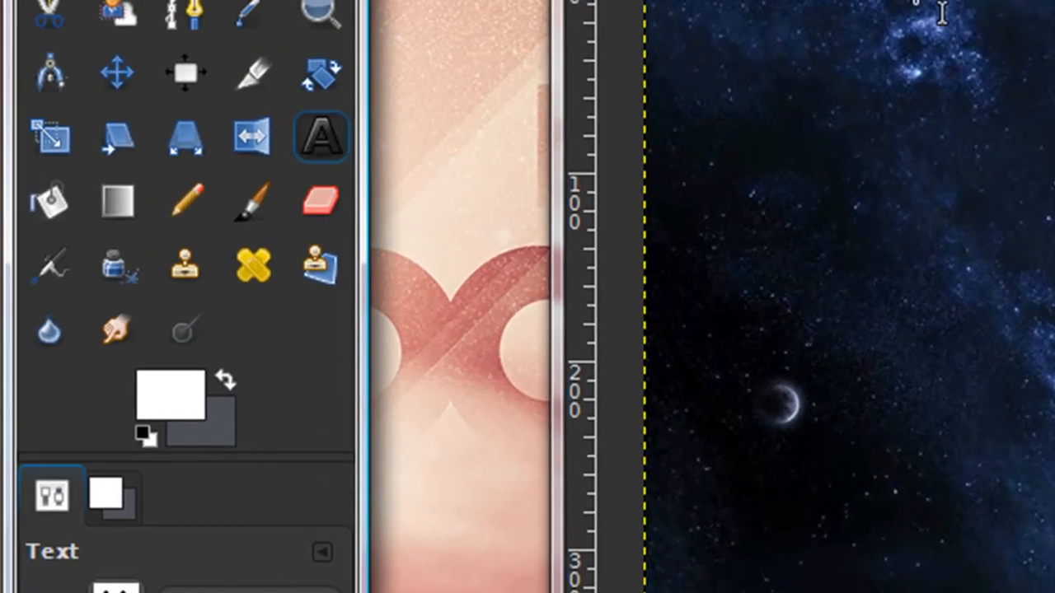
mouse_move(589, 280)
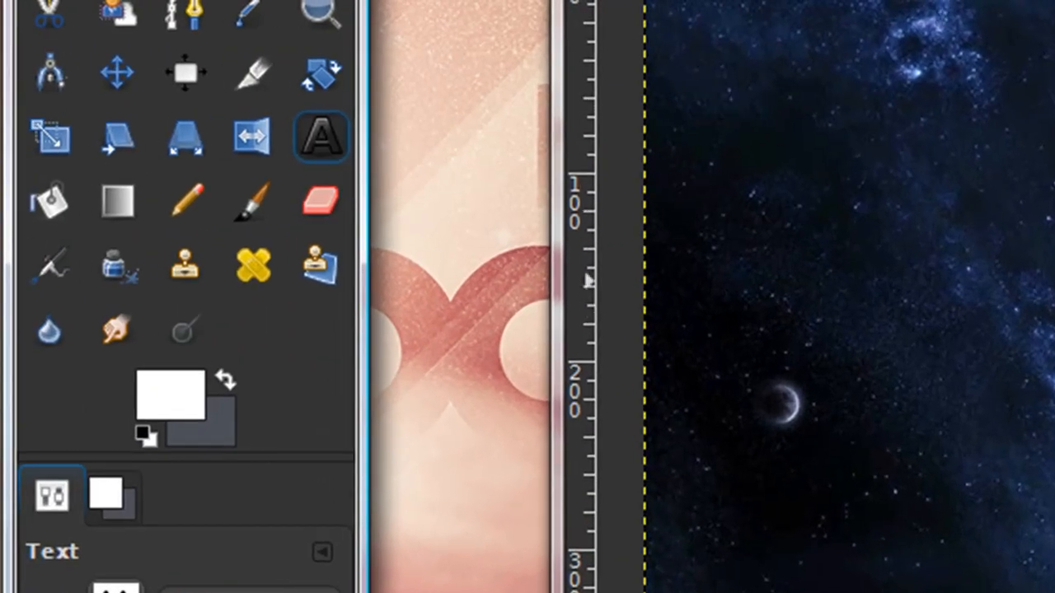
left_click(320, 135)
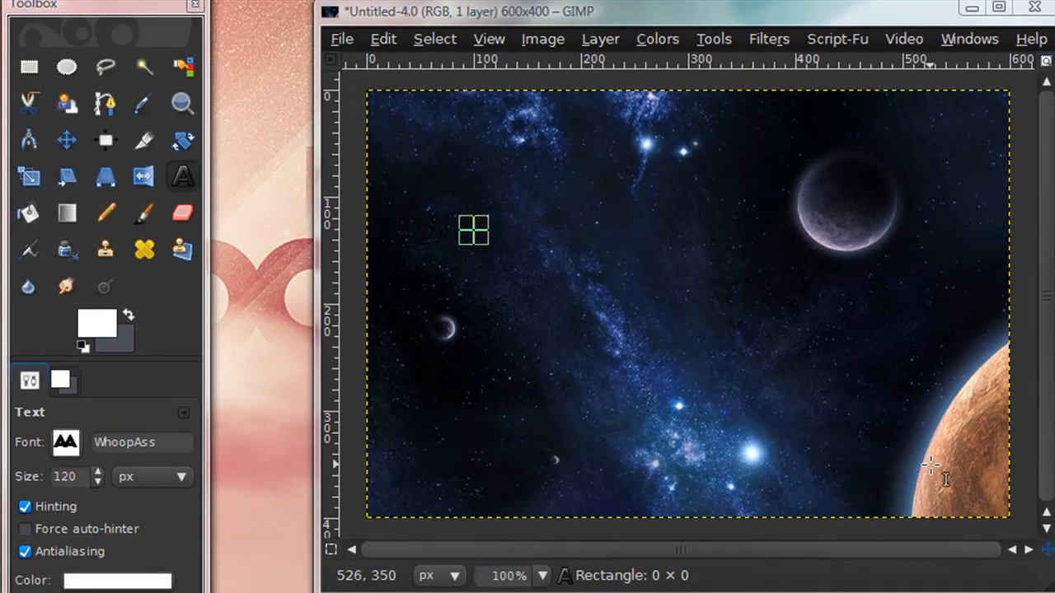
type("JXT")
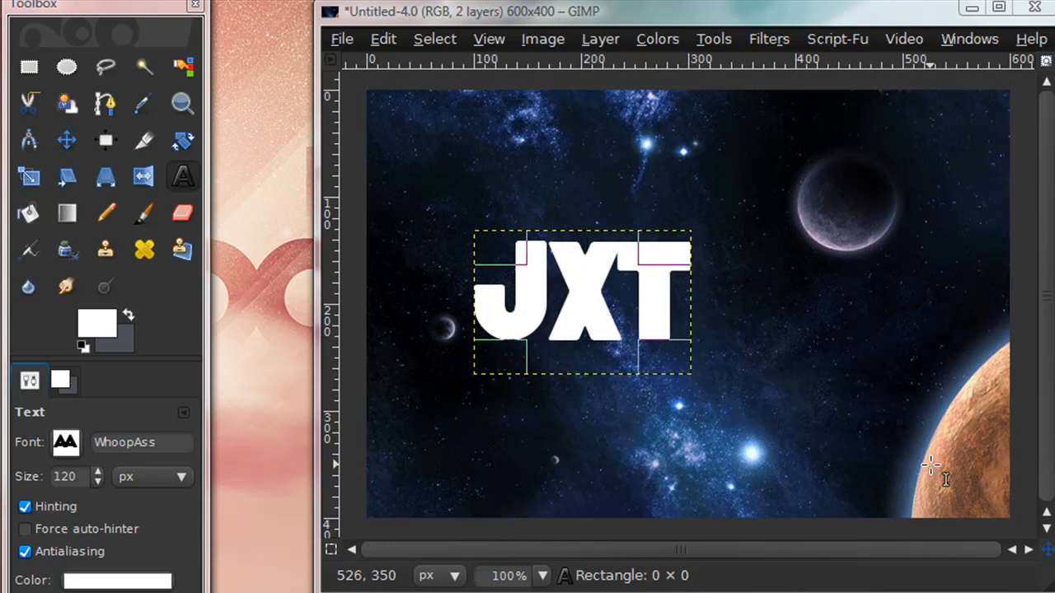
type("UTS")
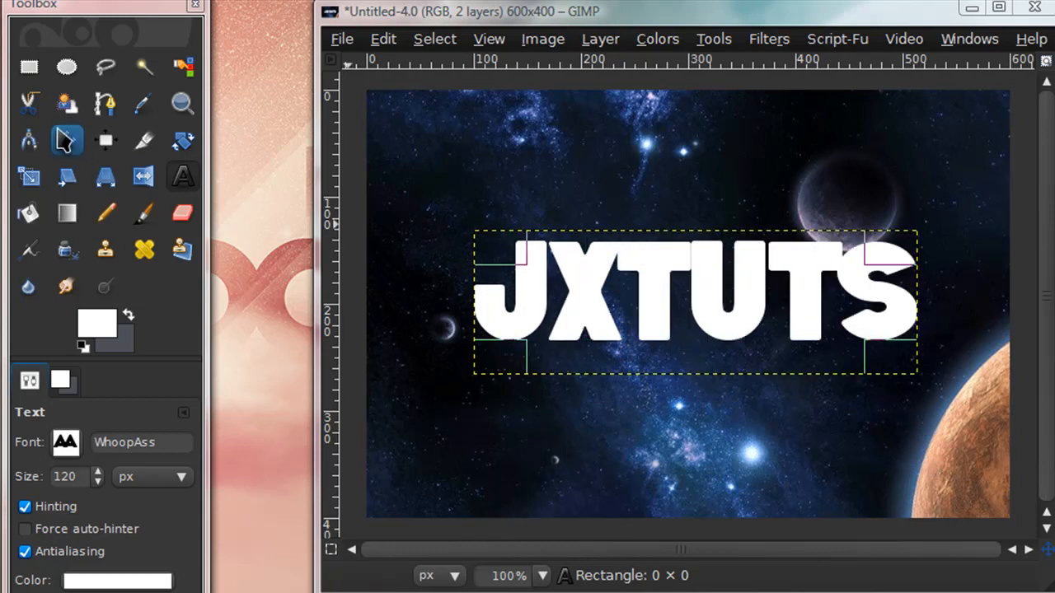
left_click(66, 139)
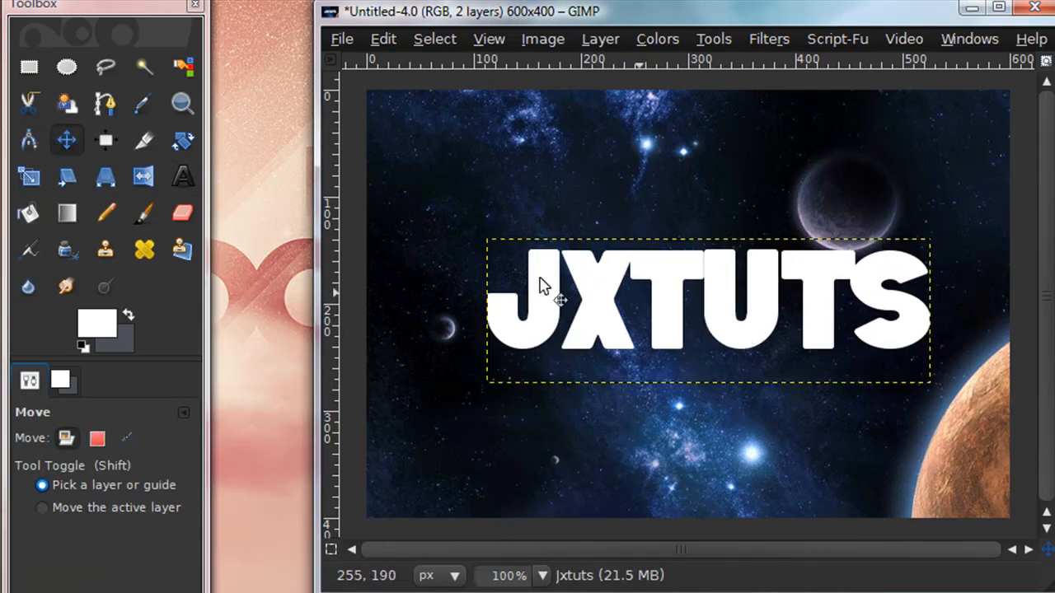
mouse_move(106, 175)
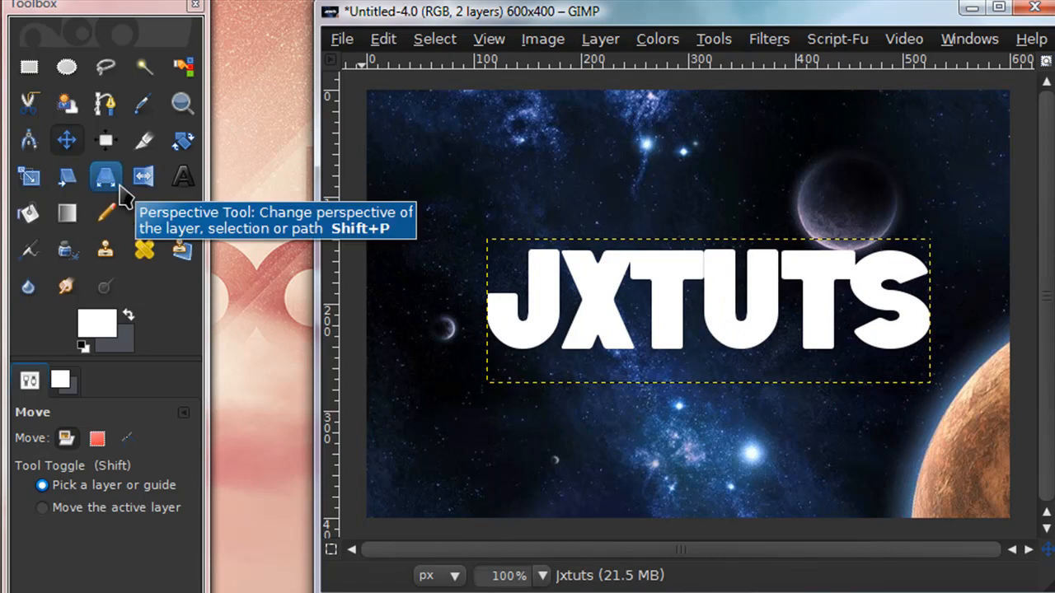
- Apply a perspective transform pulling the text's top corners inward so it recedes upward
left_click(106, 176)
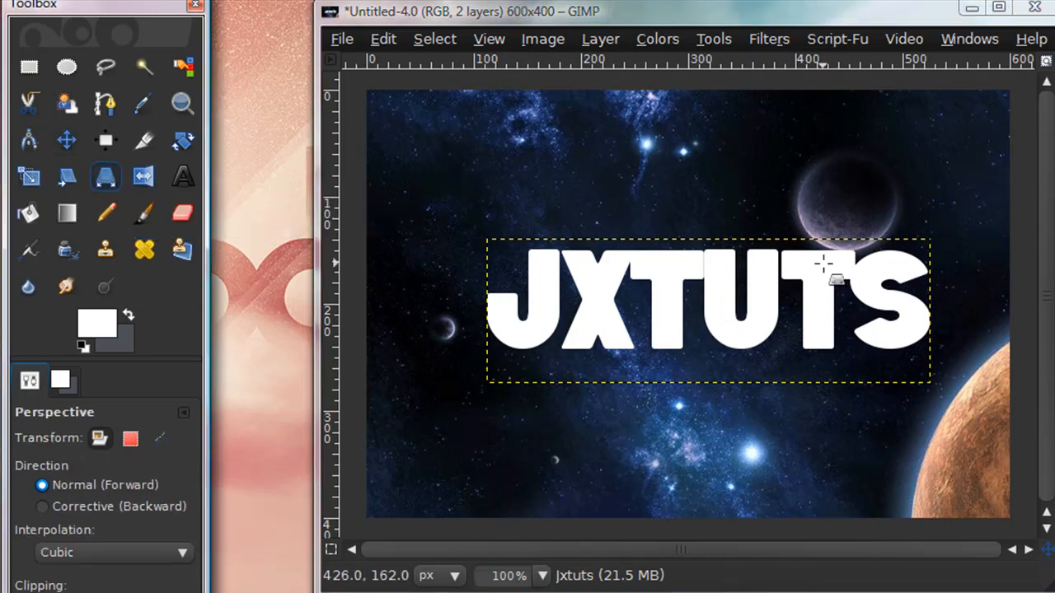
left_click(707, 310)
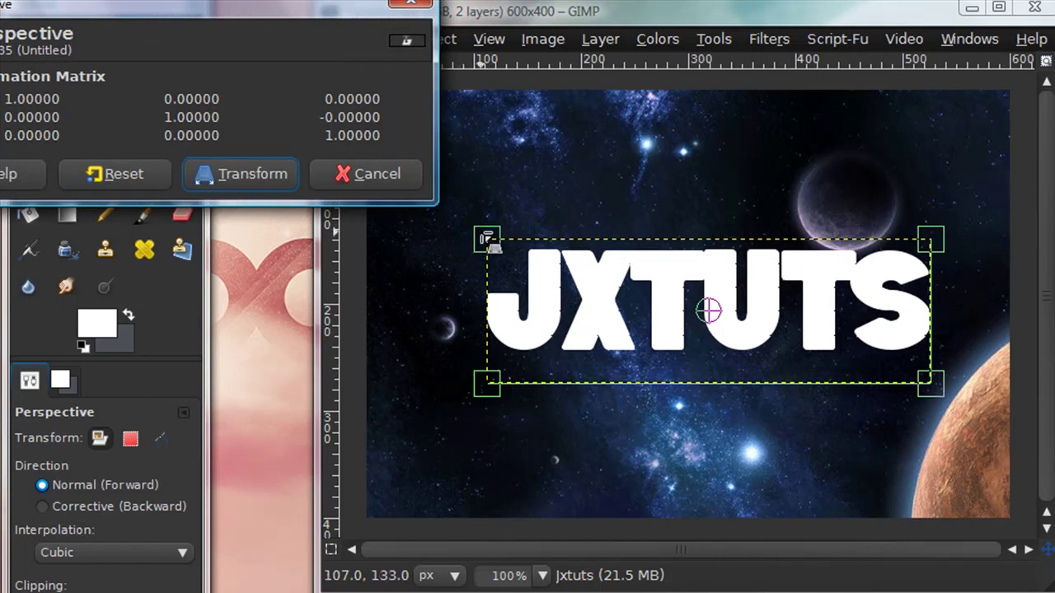
mouse_move(484, 231)
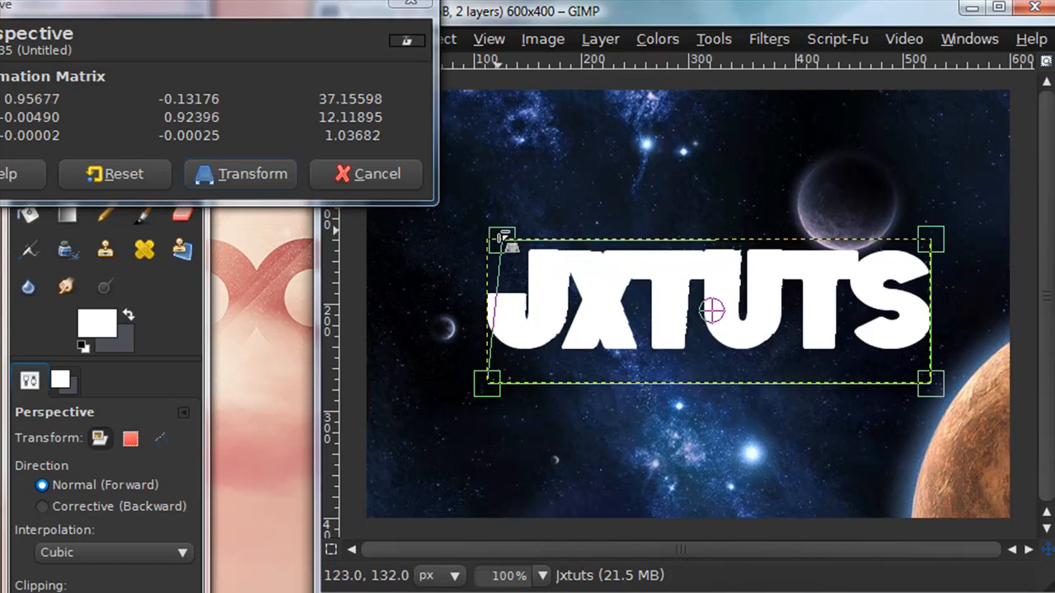
left_click_drag(931, 239, 923, 249)
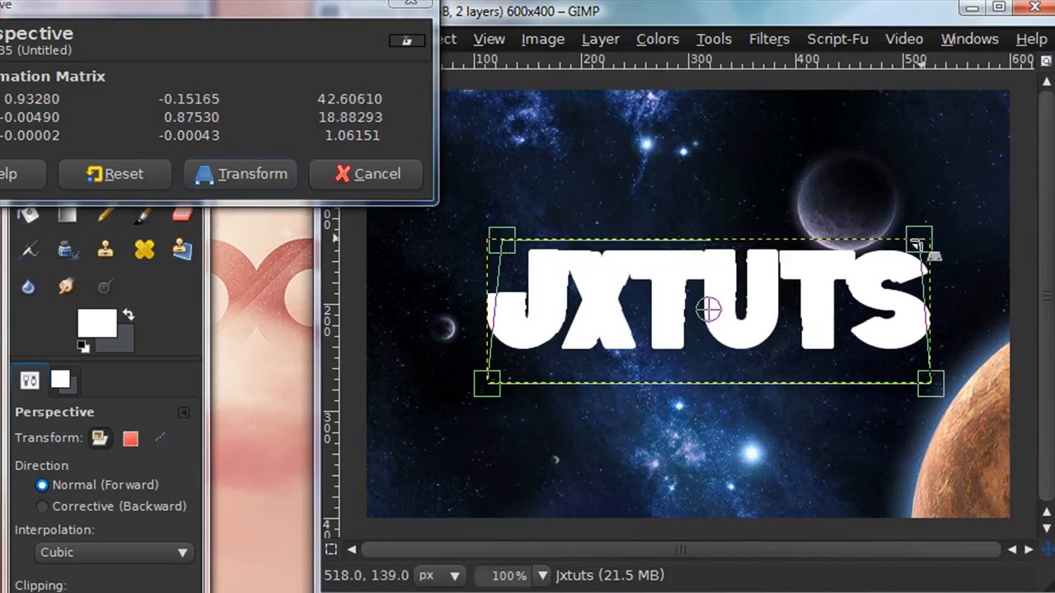
left_click_drag(923, 247, 913, 250)
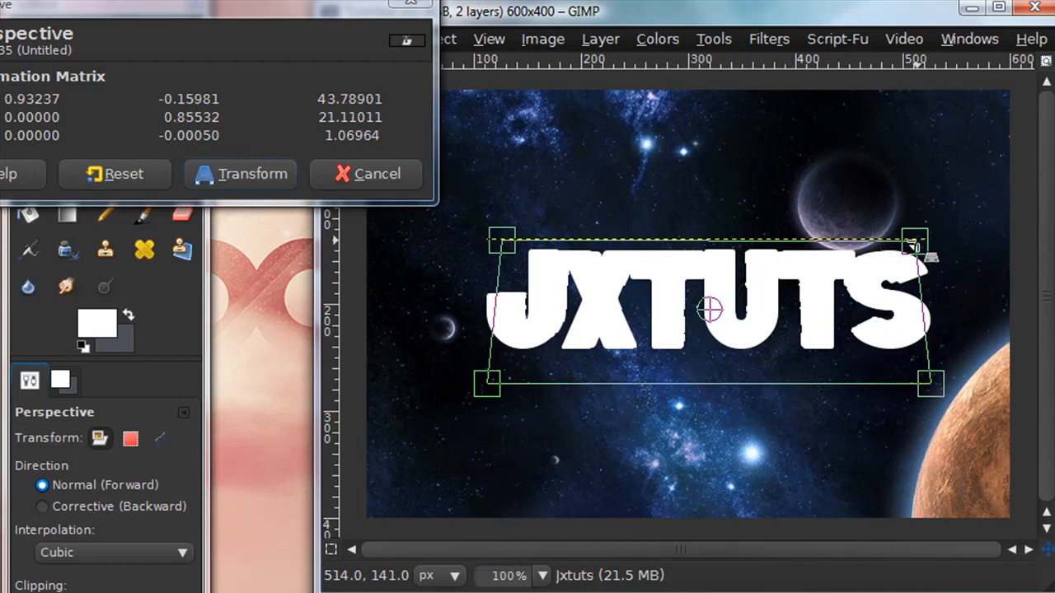
left_click_drag(917, 248, 913, 254)
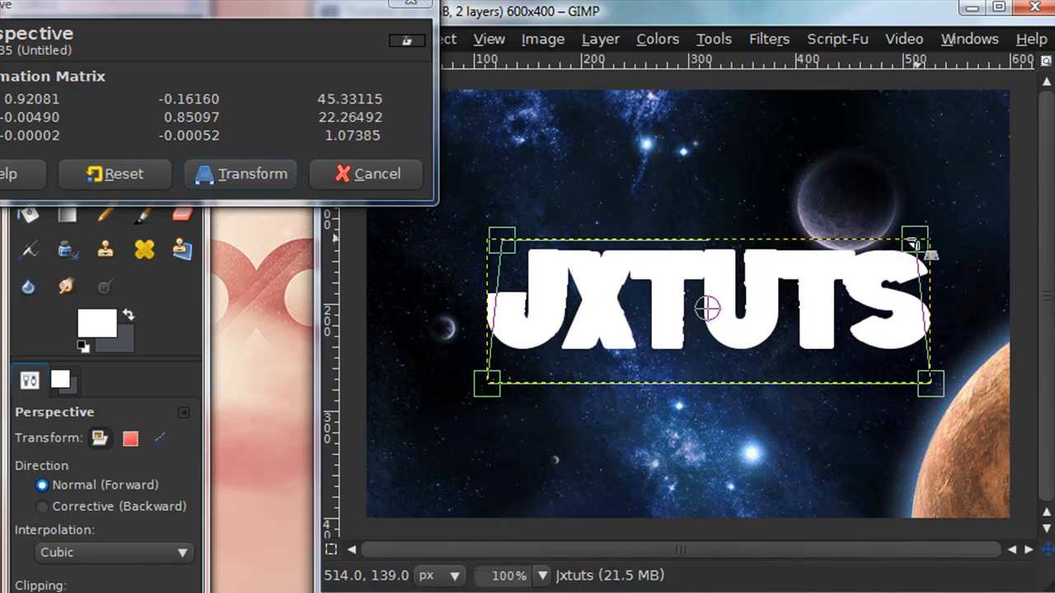
left_click_drag(915, 248, 887, 257)
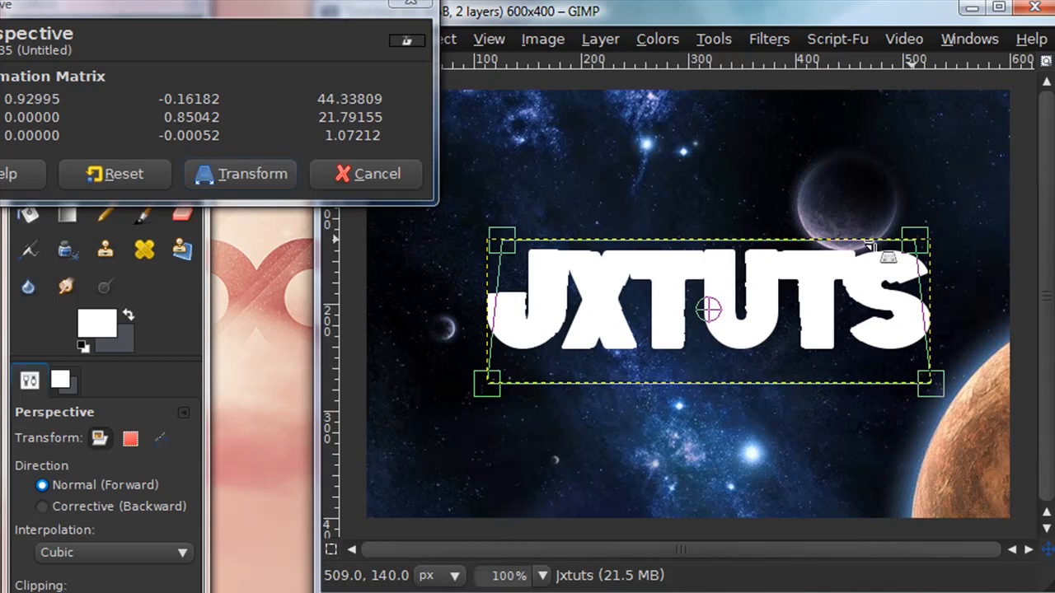
mouse_move(788, 253)
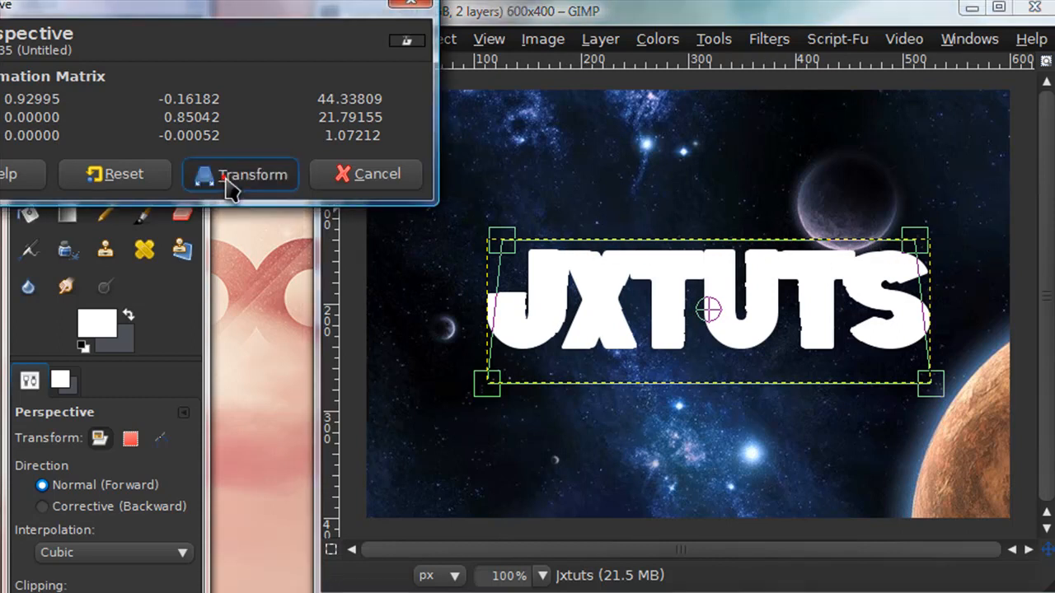
left_click(241, 174)
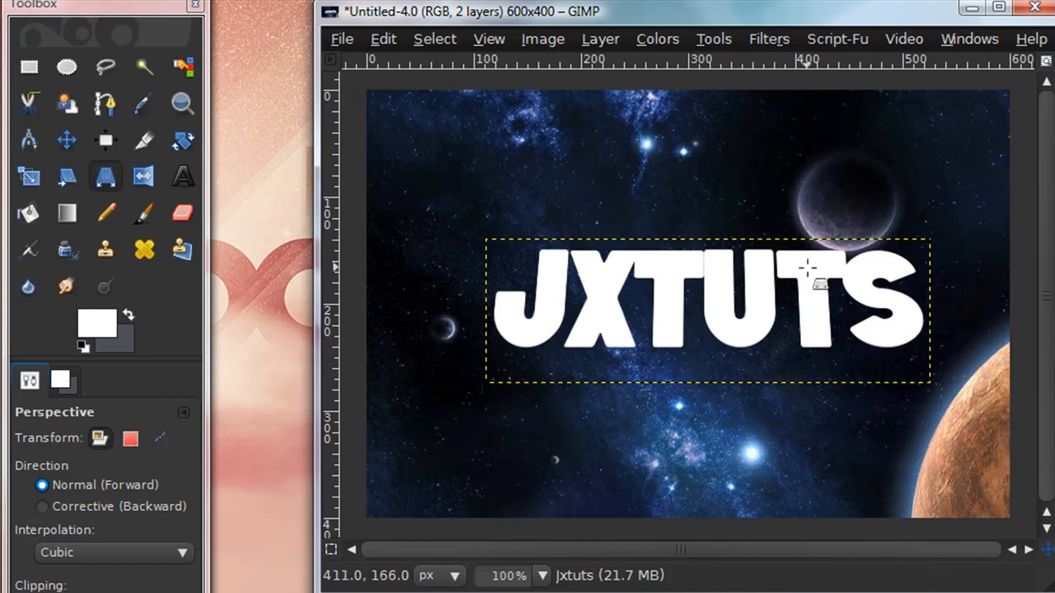
mouse_move(741, 300)
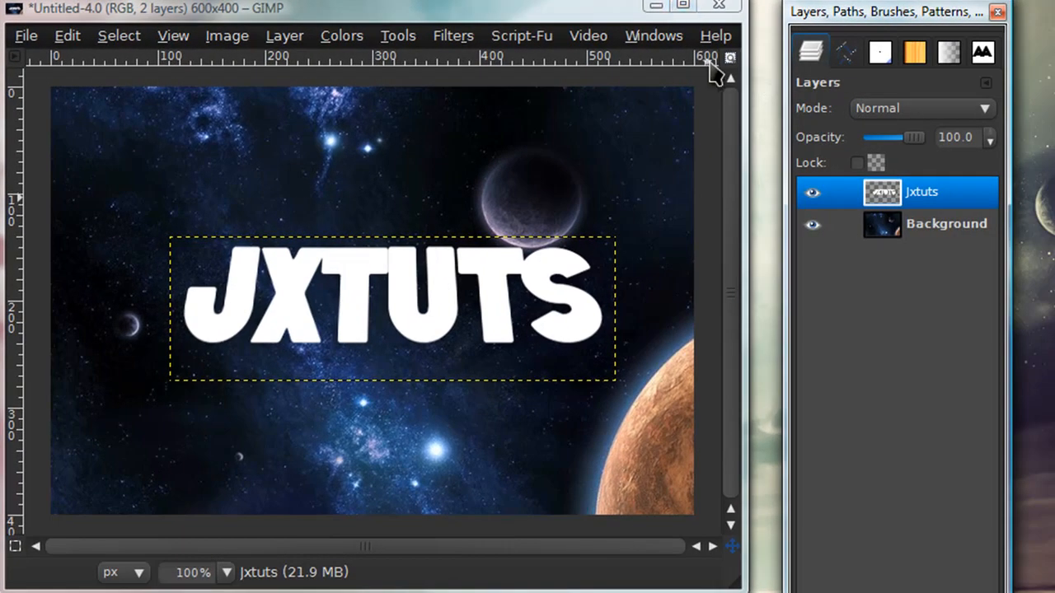
mouse_move(623, 23)
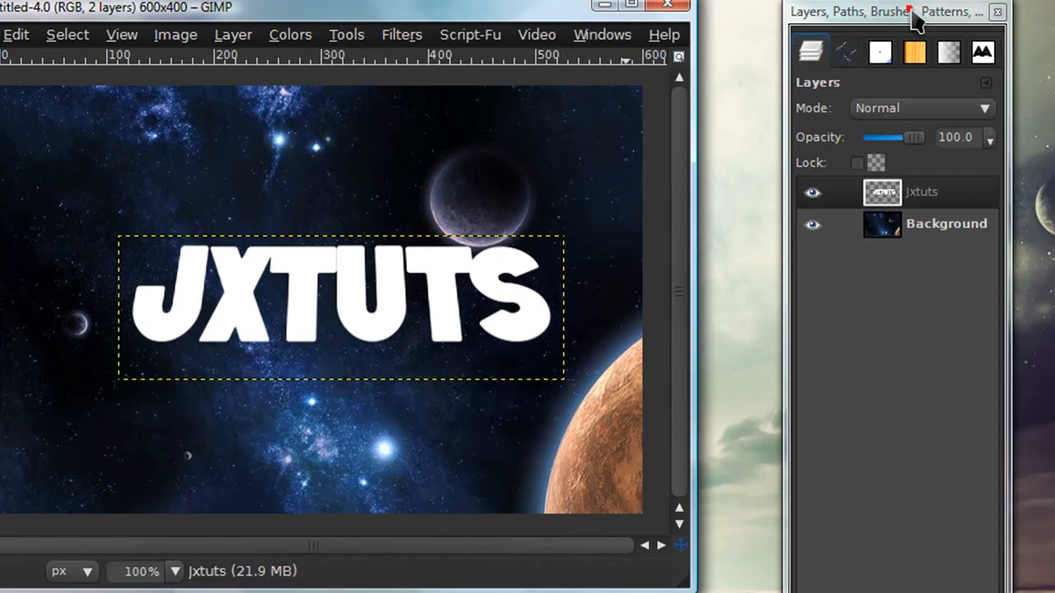
- Duplicate the jxtuts text layer into stacked copies, nudging each for an extruded look
left_click(921, 191)
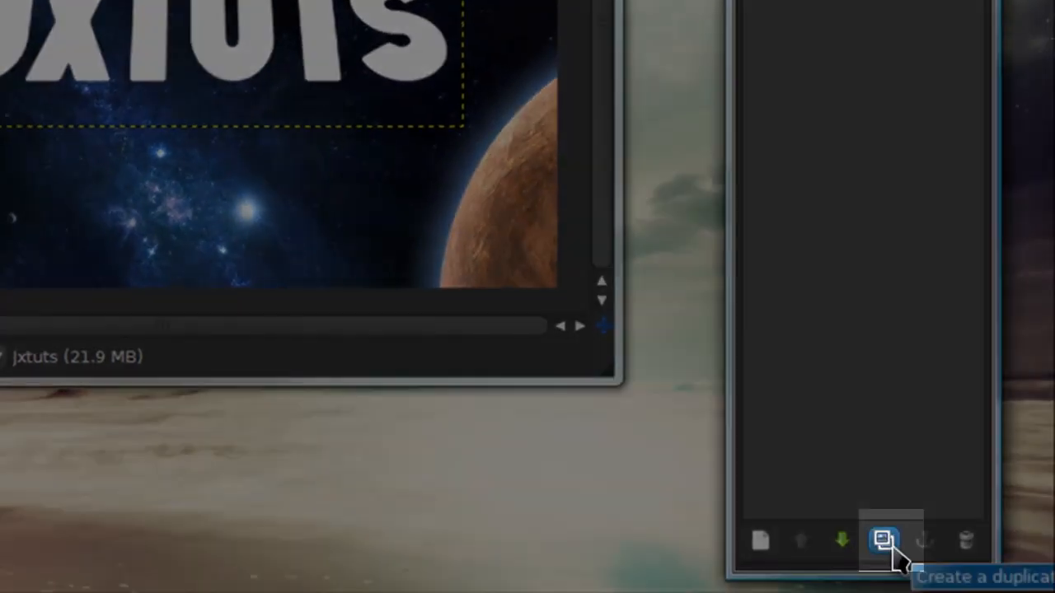
left_click(884, 541)
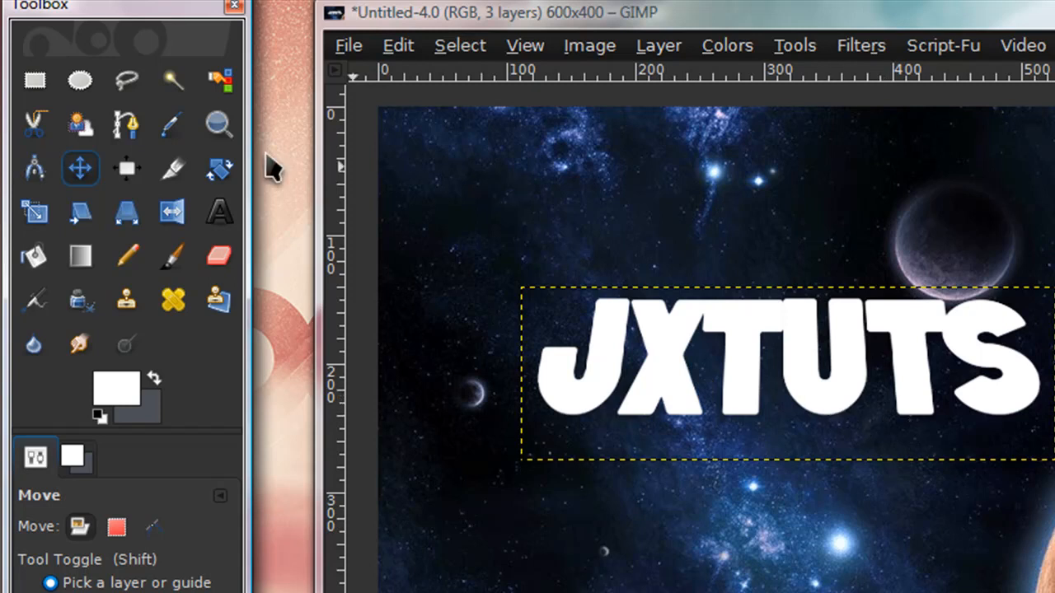
mouse_move(804, 404)
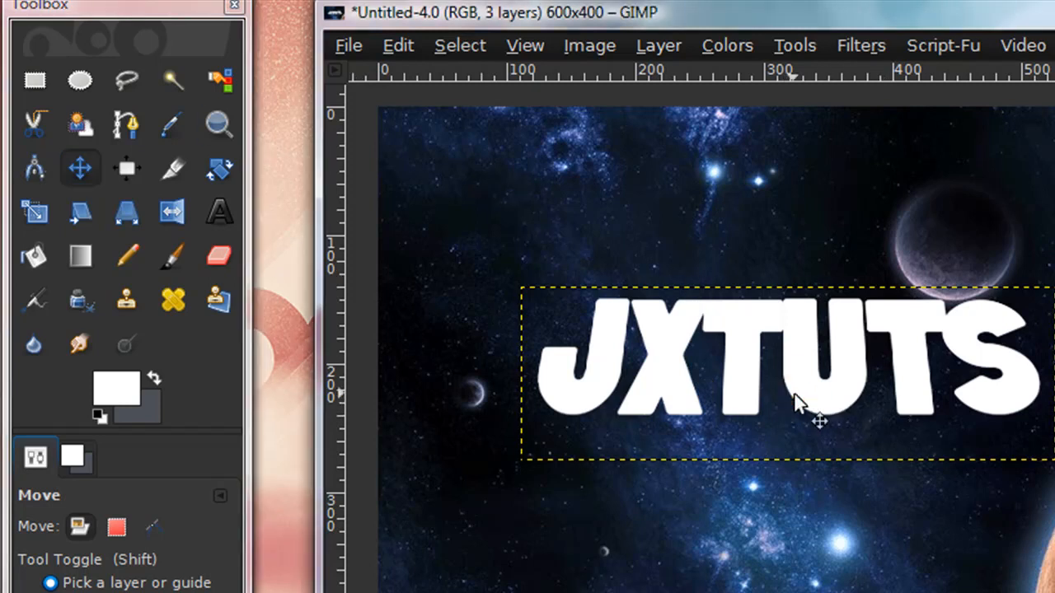
mouse_move(811, 401)
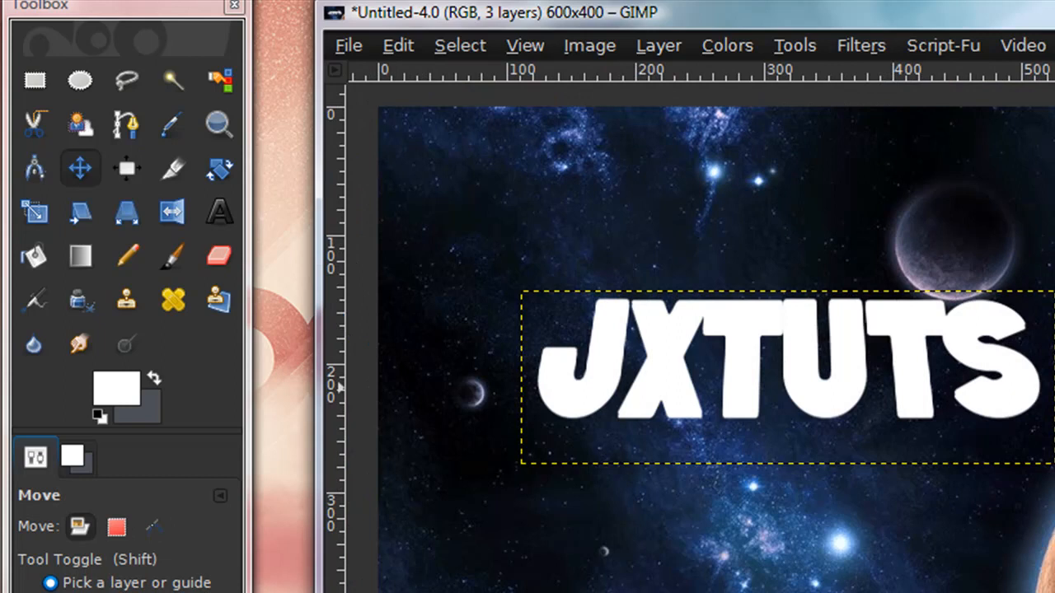
left_click_drag(741, 379, 767, 387)
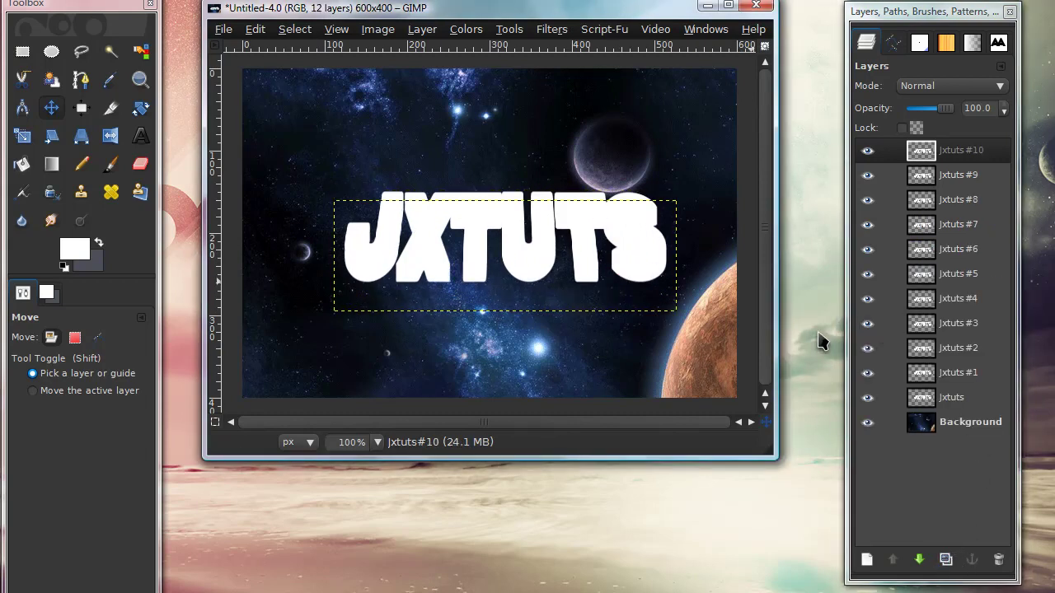
mouse_move(613, 178)
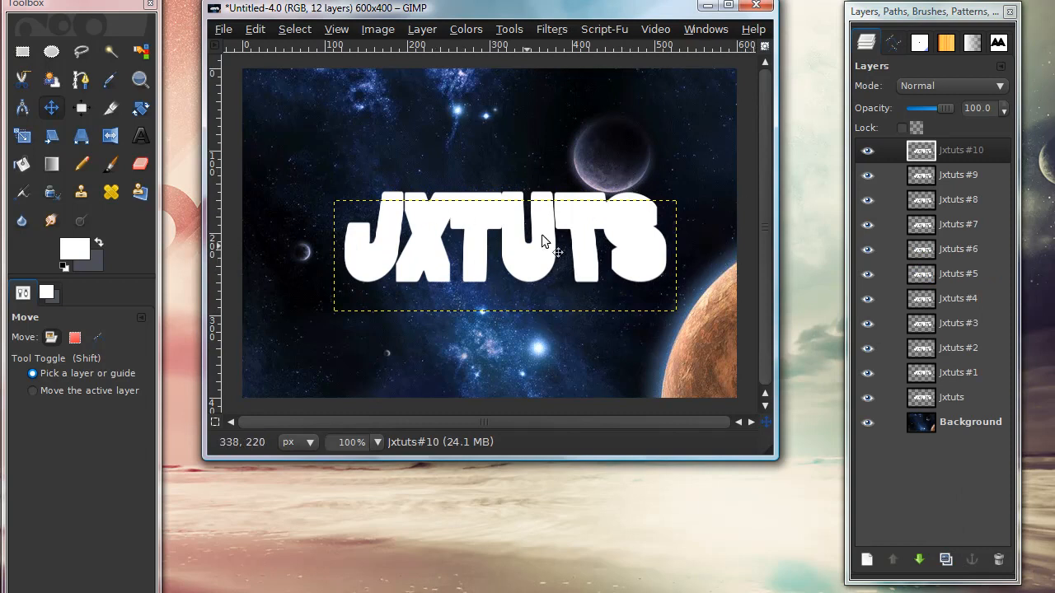
mouse_move(581, 224)
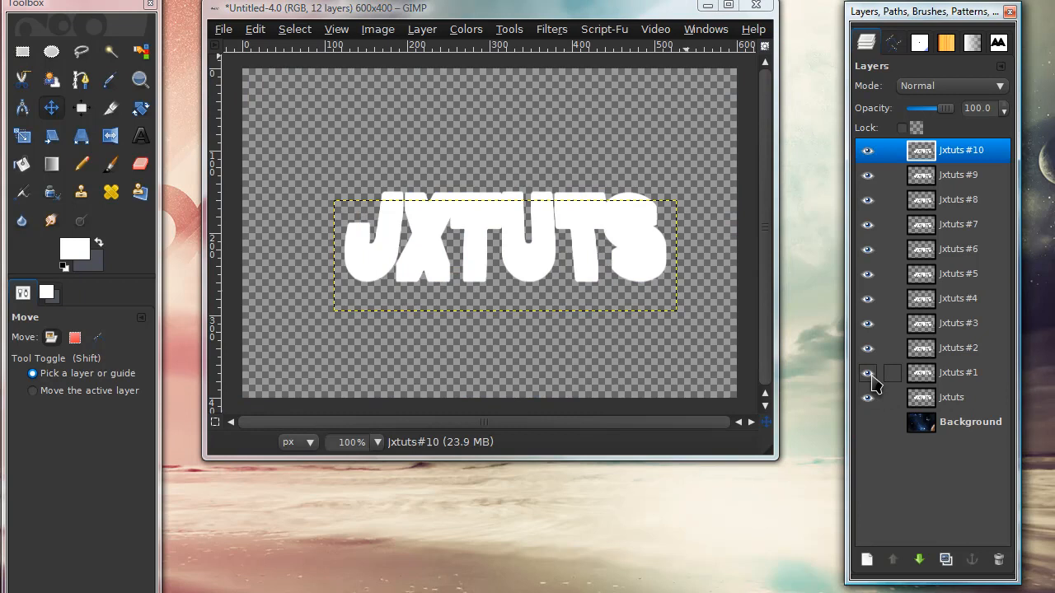
- Hide the original text and Background, then merge the visible copies into one jxtuts #1 layer
left_click(867, 372)
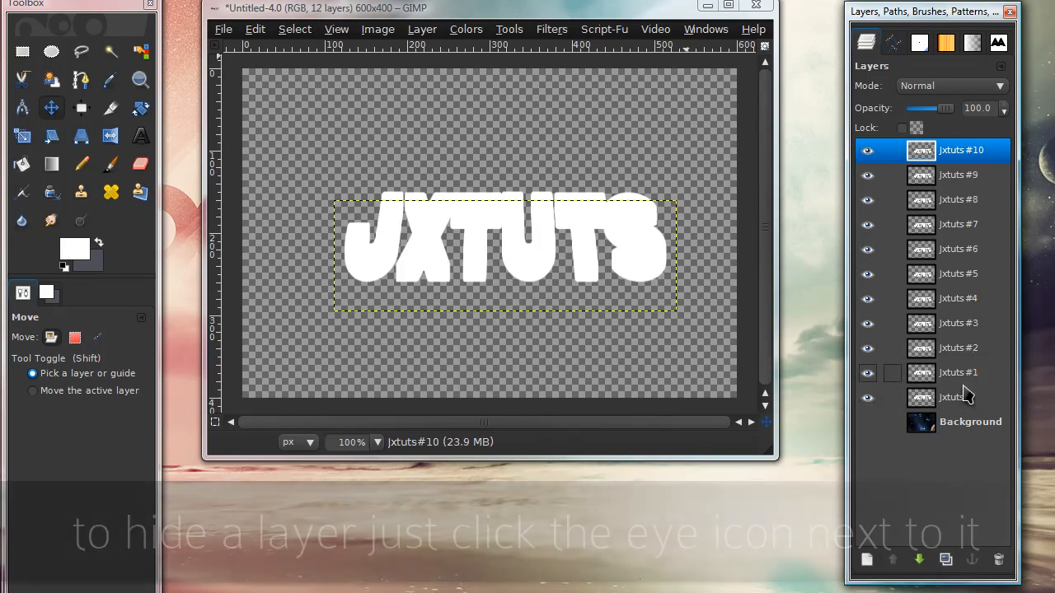
left_click(867, 397)
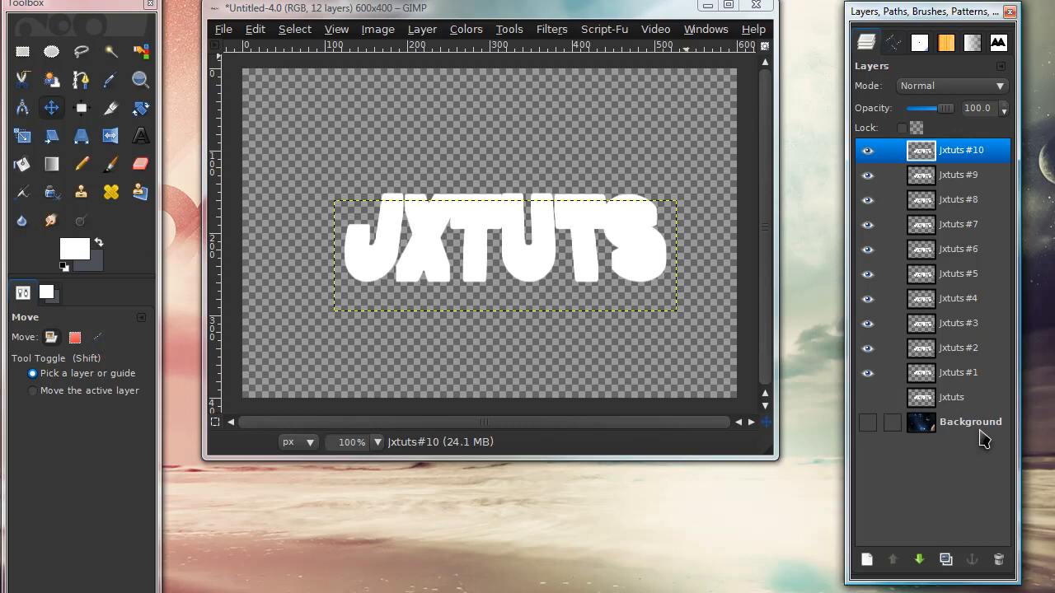
left_click(377, 29)
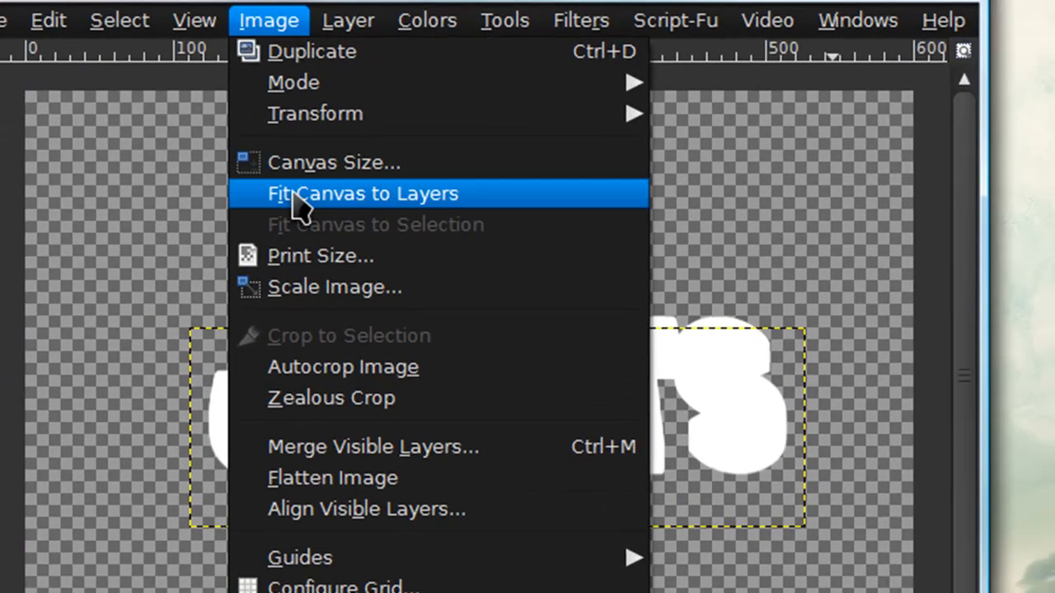
left_click(361, 193)
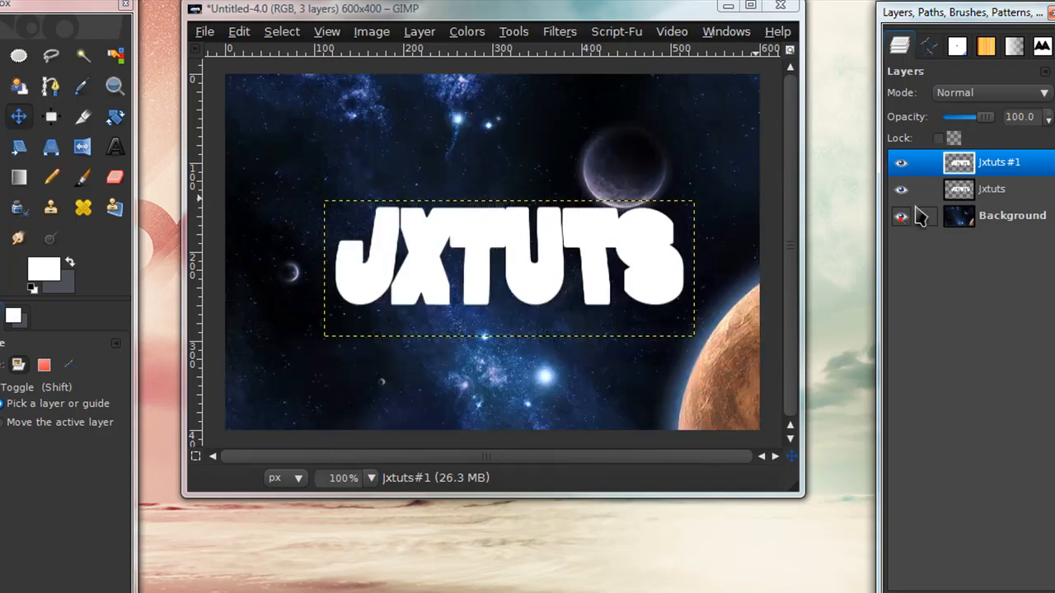
- Raise jxtuts to the top, load its letter shapes via Alpha to Selection, and add an empty layer
left_click(993, 188)
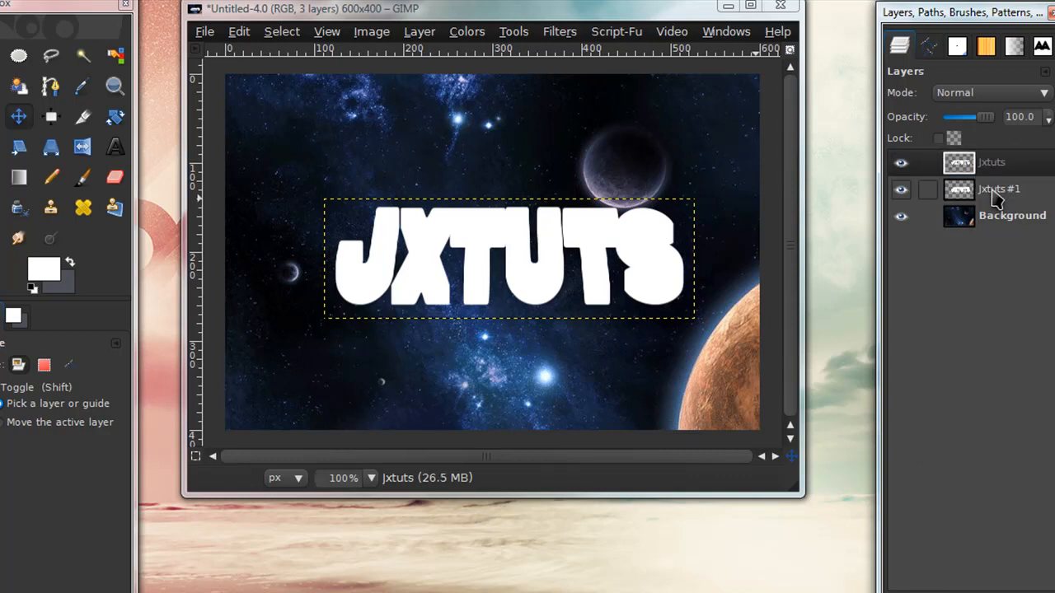
right_click(997, 187)
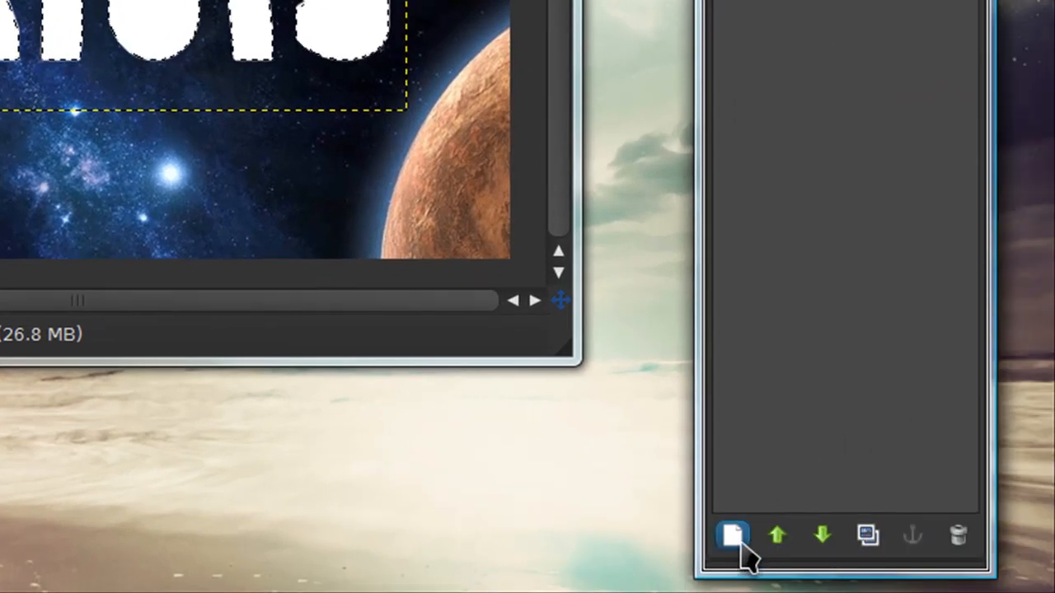
left_click(732, 536)
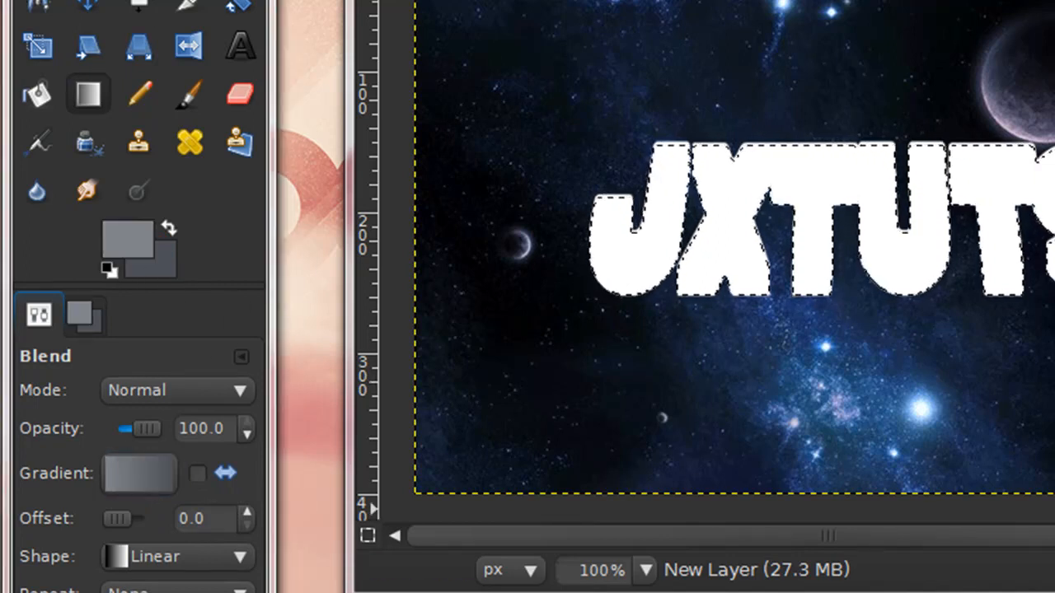
- Set foreground 80848a and background 4c5057 for the gray gradient inside the letter selection
left_click(129, 234)
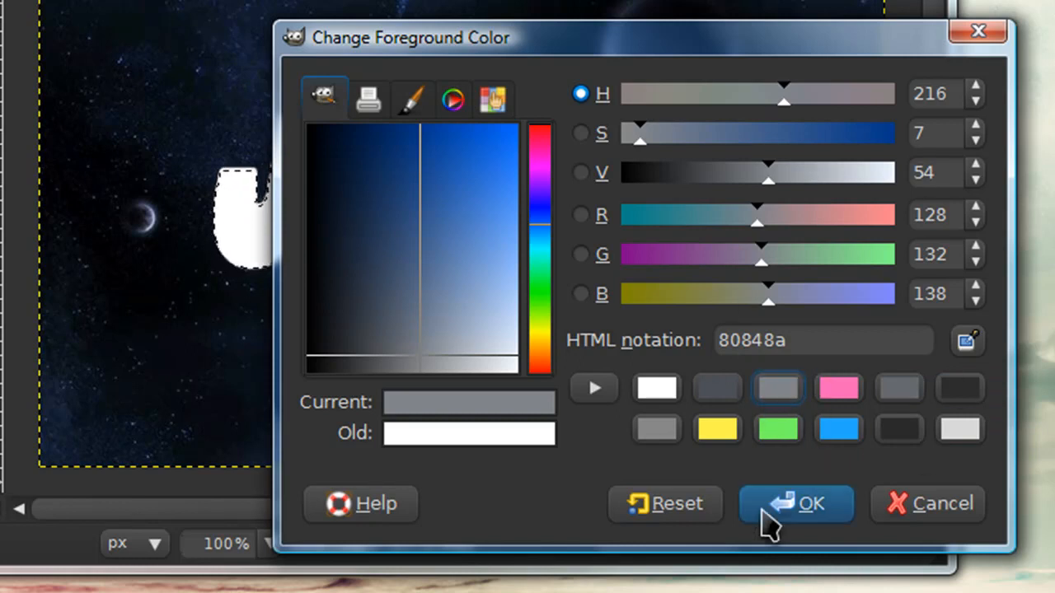
left_click(794, 504)
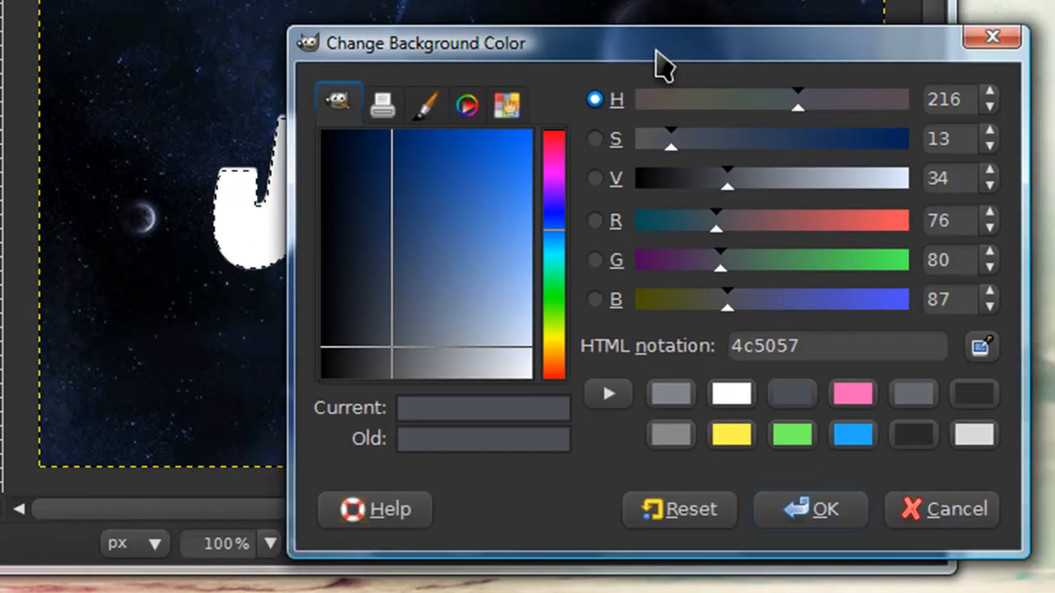
mouse_move(656, 366)
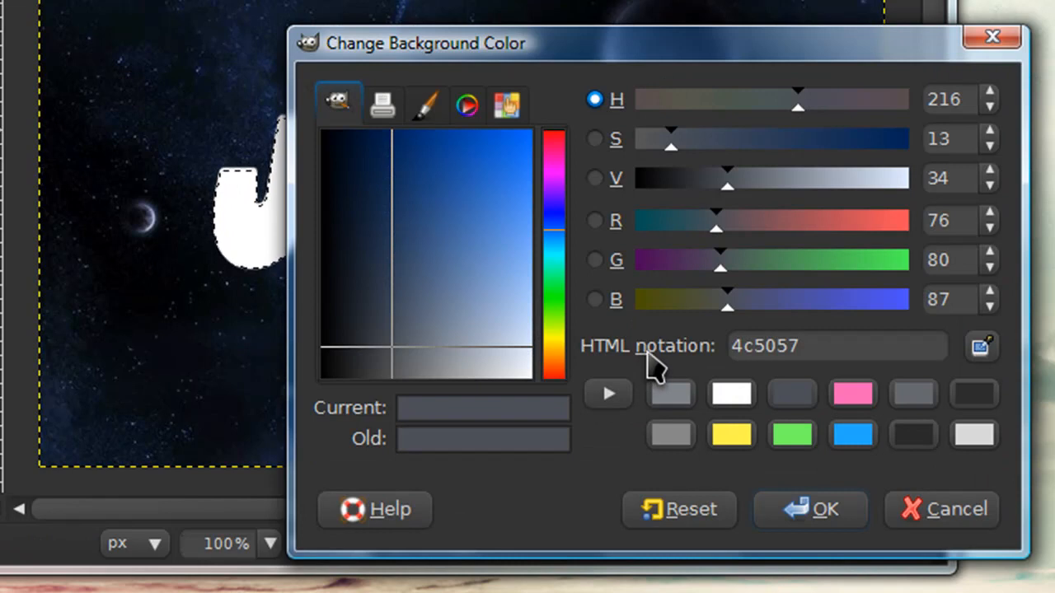
mouse_move(761, 383)
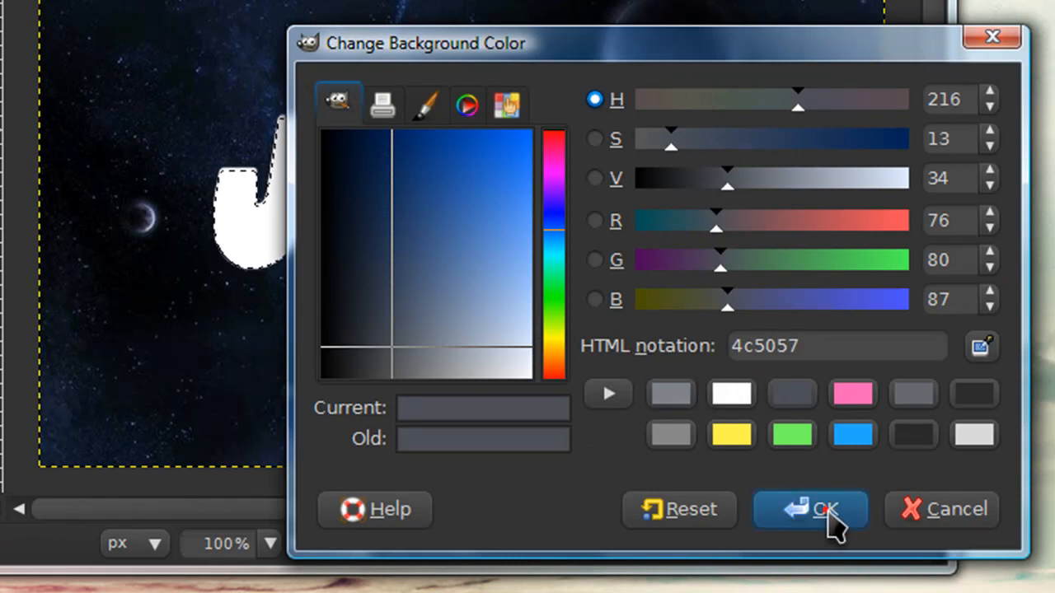
left_click(811, 509)
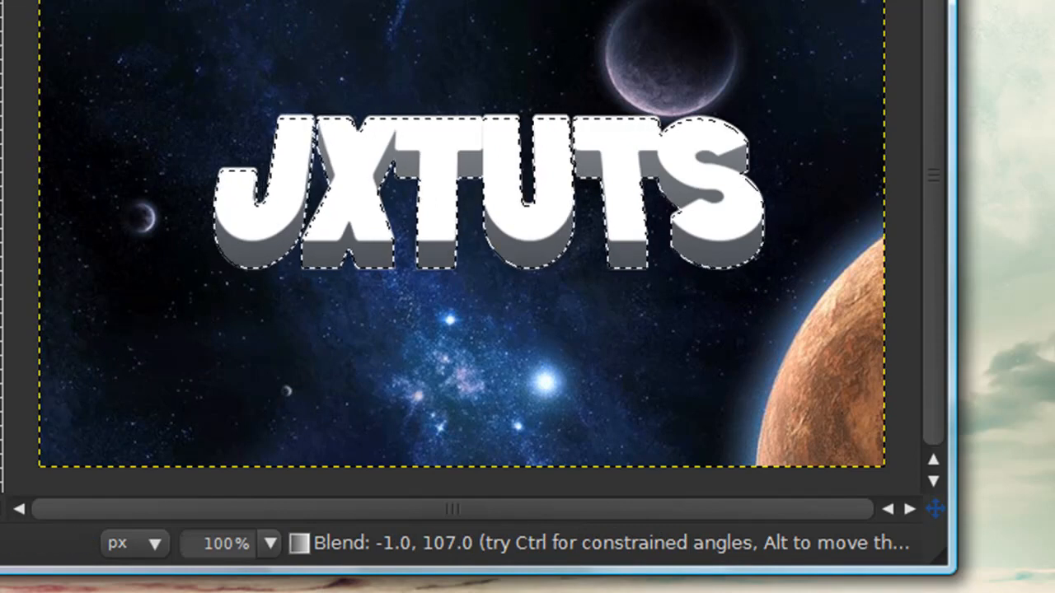
- Grow the selection by 2 px and delete the merged jxtuts #1 copy layer
left_click(176, 36)
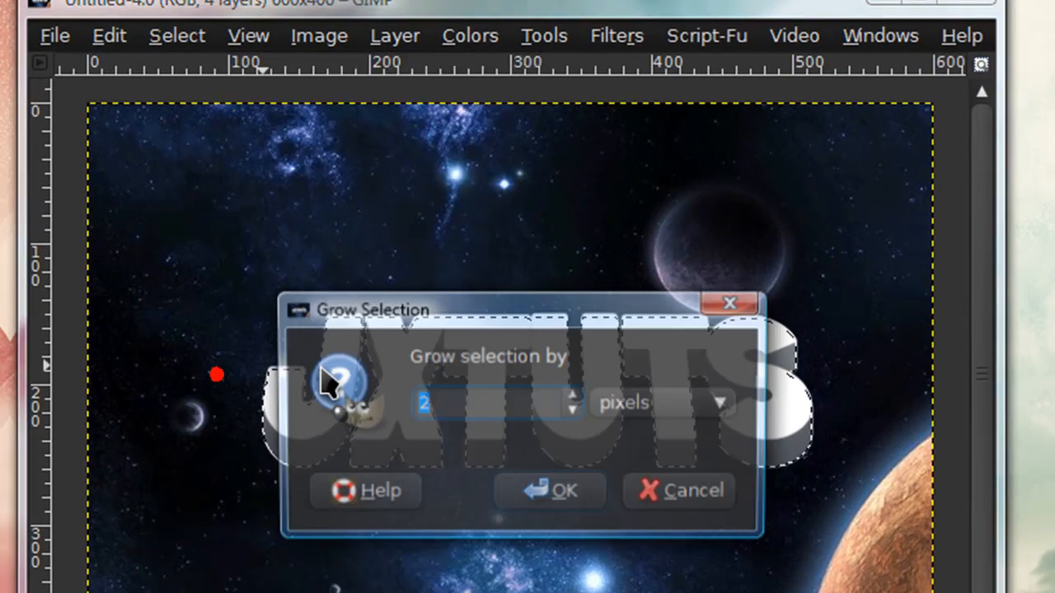
left_click(550, 491)
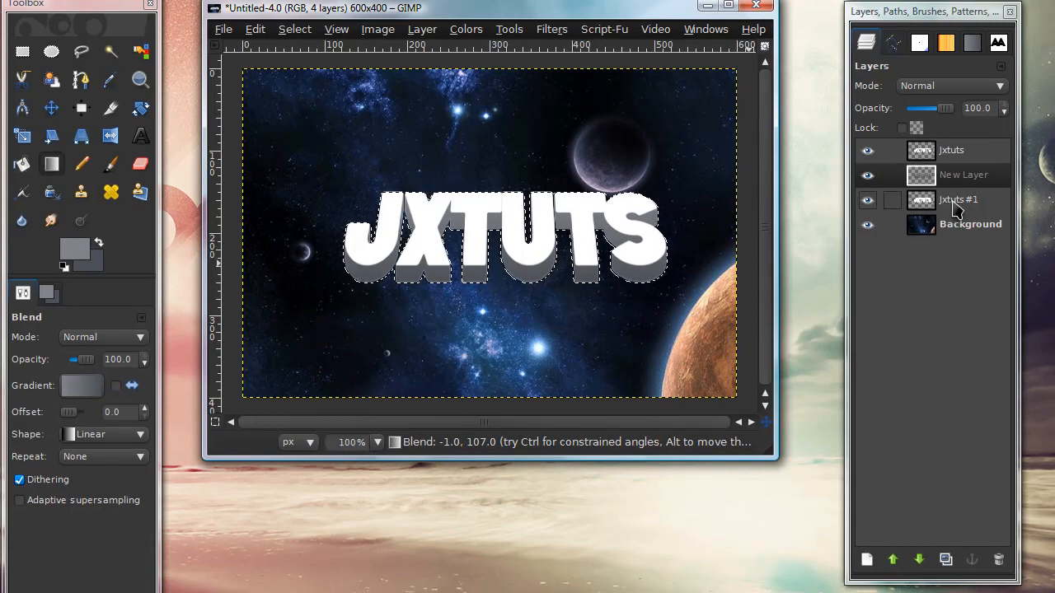
left_click(957, 200)
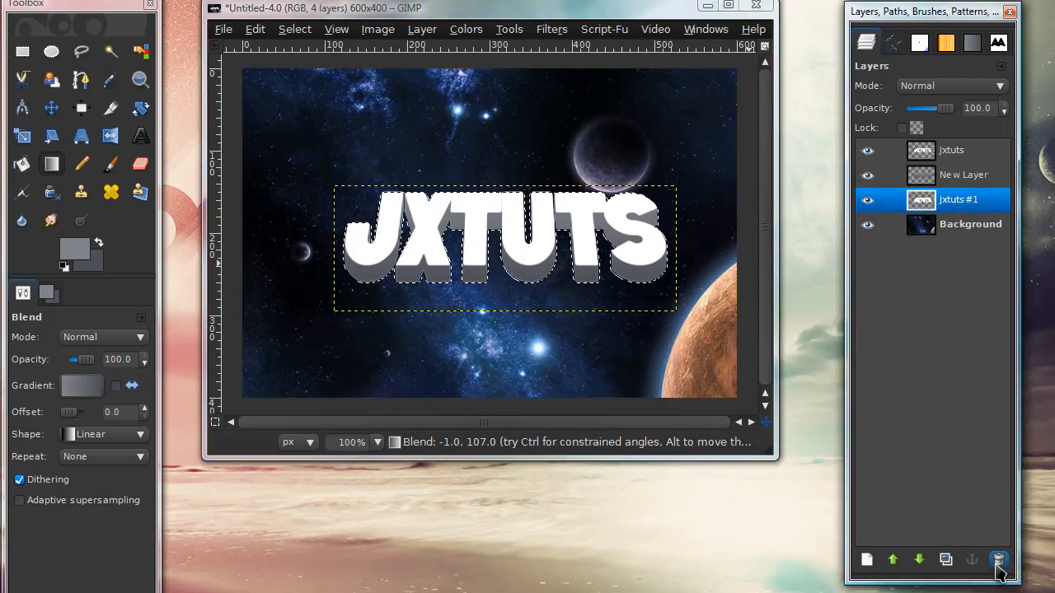
left_click(999, 561)
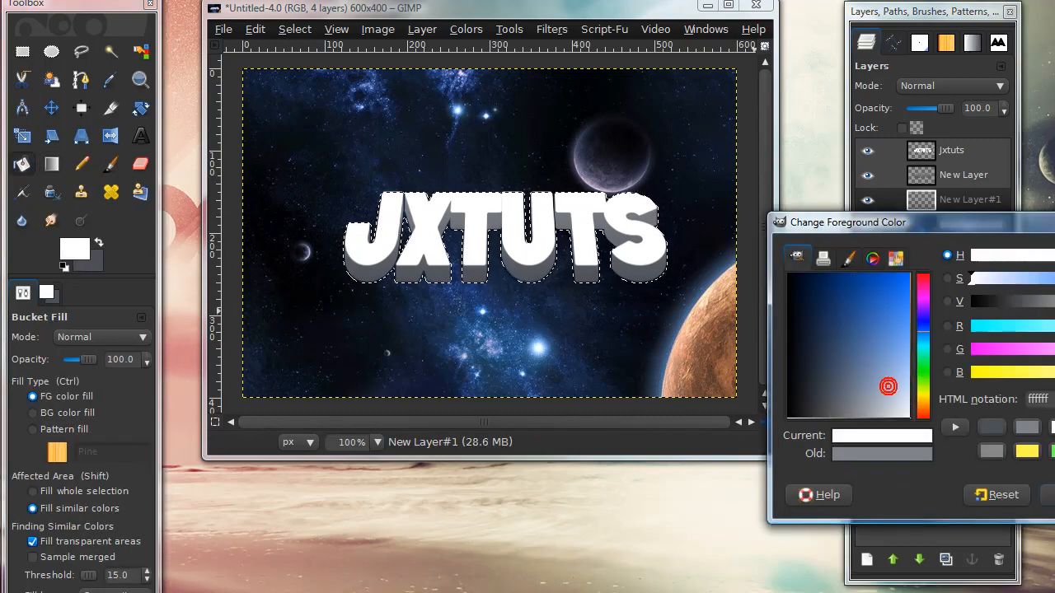
- Fill the grown selection white, clear the selection and merge the gradient layer down
left_click(519, 244)
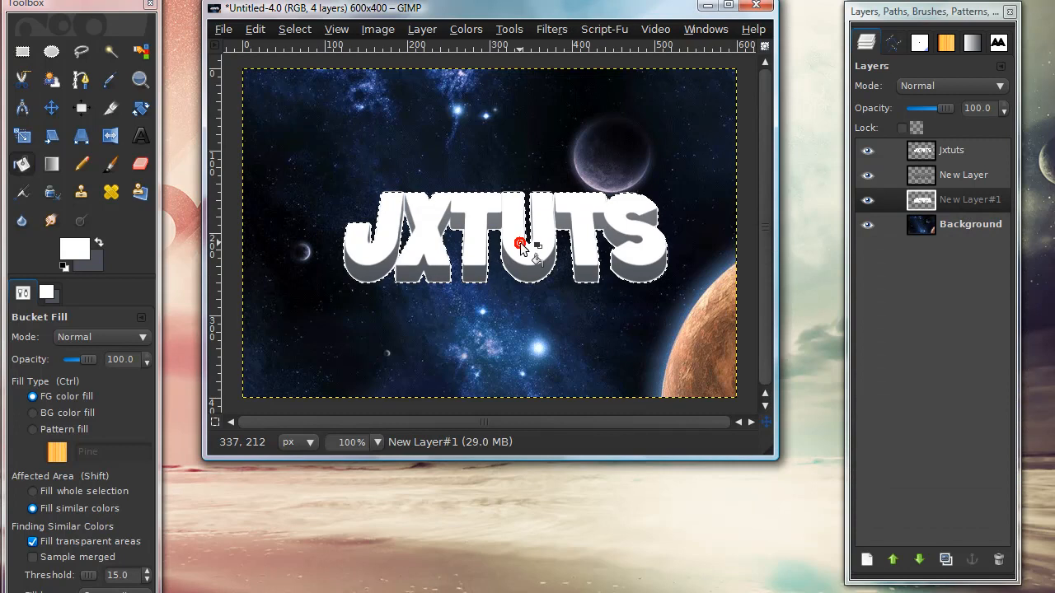
left_click(294, 29)
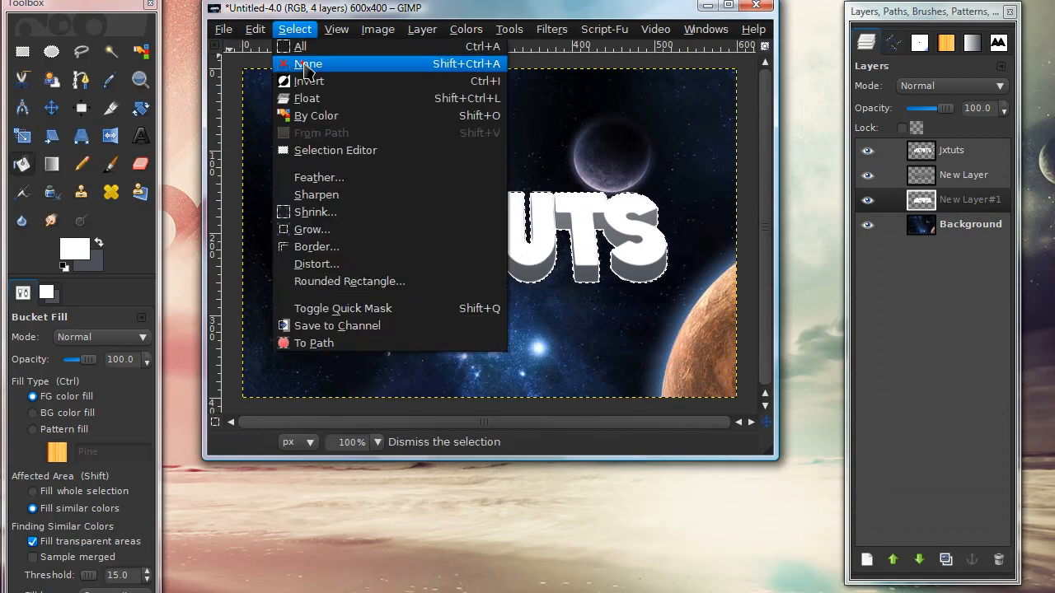
left_click(306, 62)
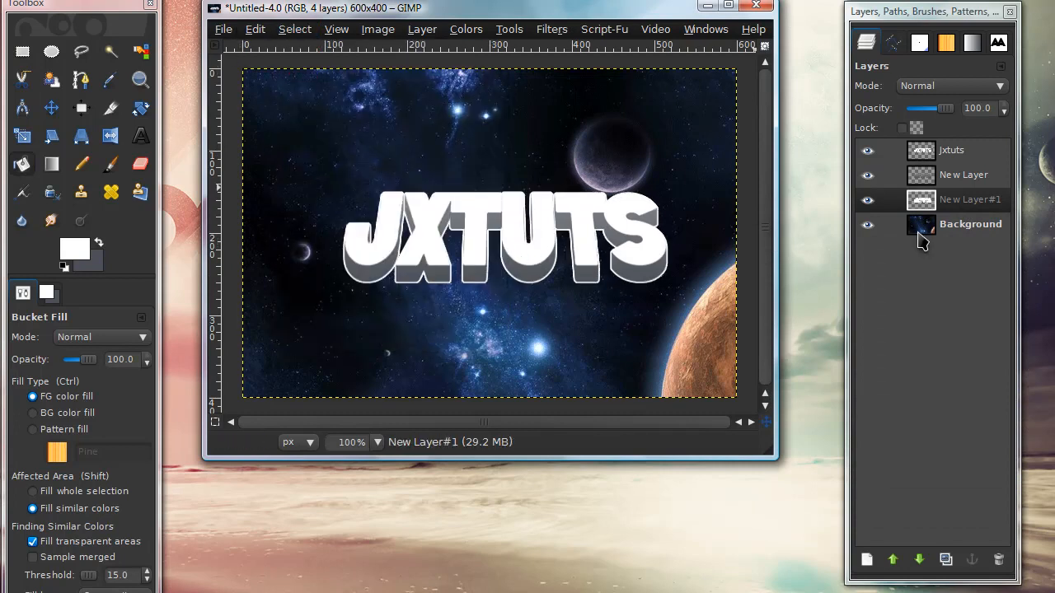
right_click(953, 175)
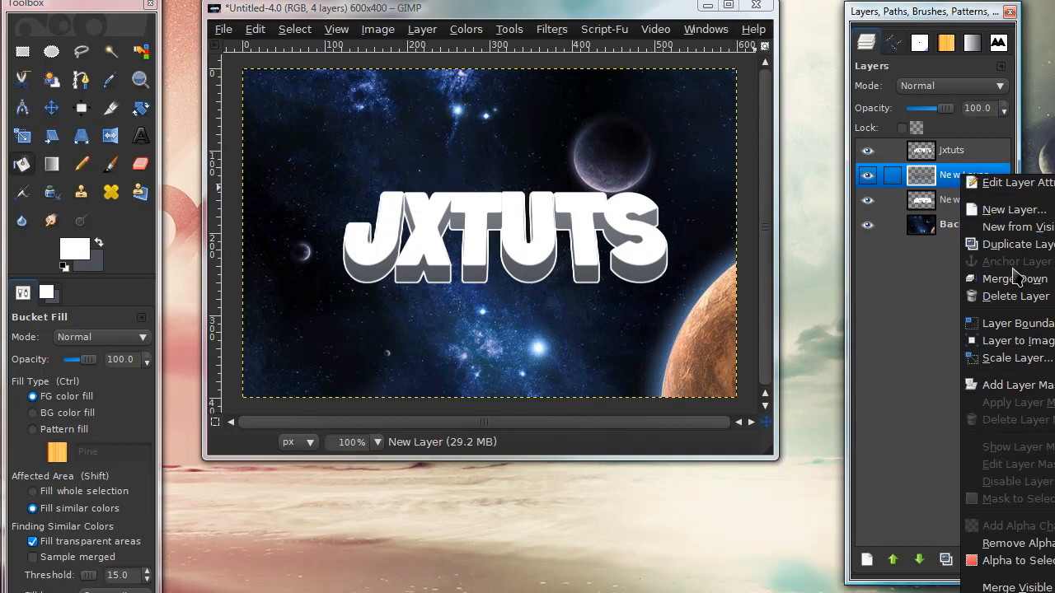
left_click(996, 279)
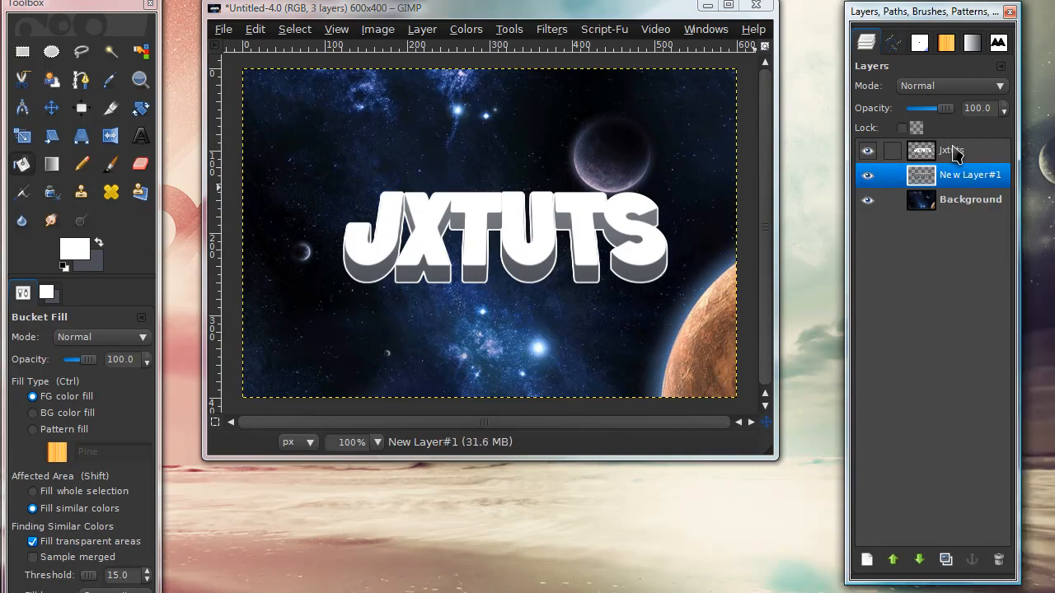
- Load the text's shape with Alpha to Selection and make the jxtuts layer active again
right_click(947, 152)
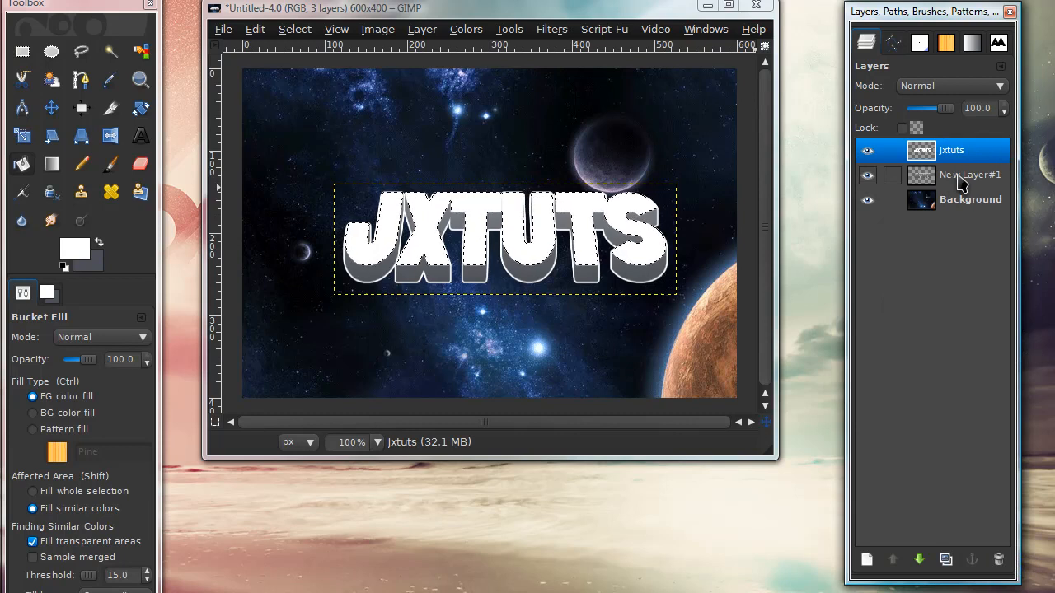
left_click(970, 175)
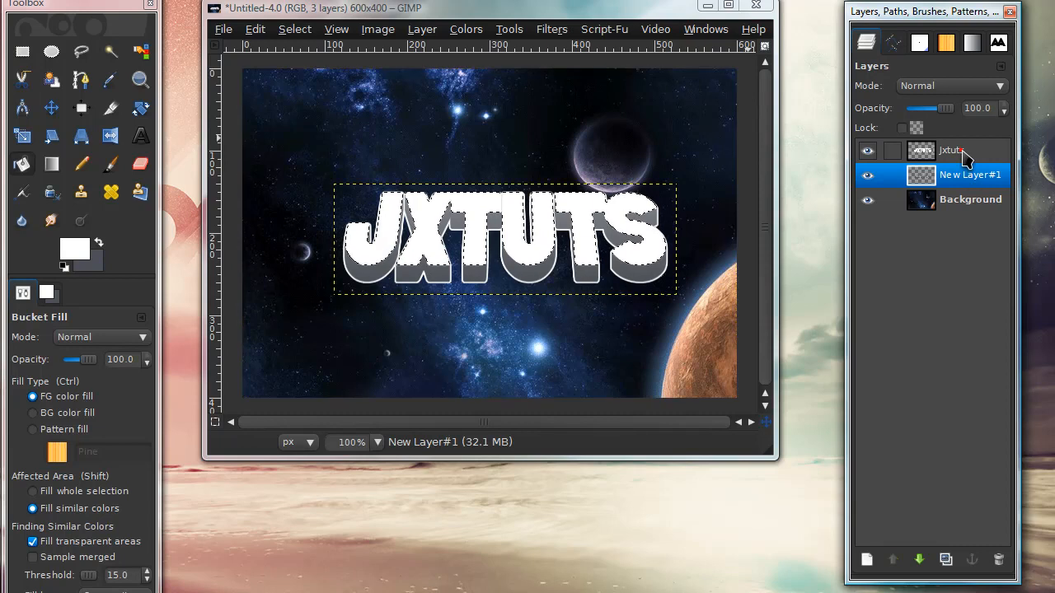
left_click(953, 150)
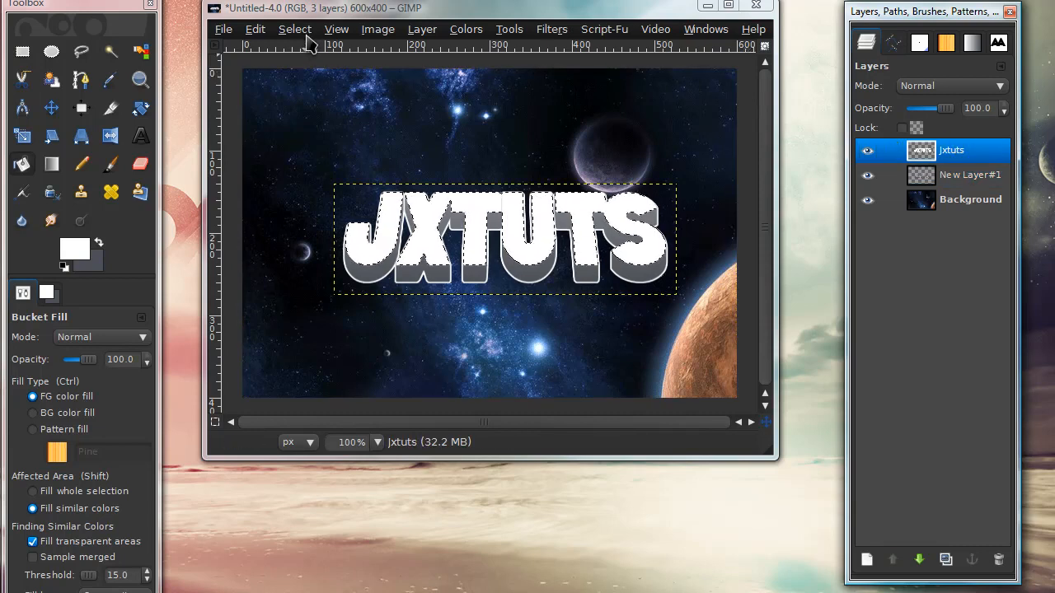
- Shrink the selection by 2 px and clear the letter faces, leaving thin white outlines
left_click(293, 29)
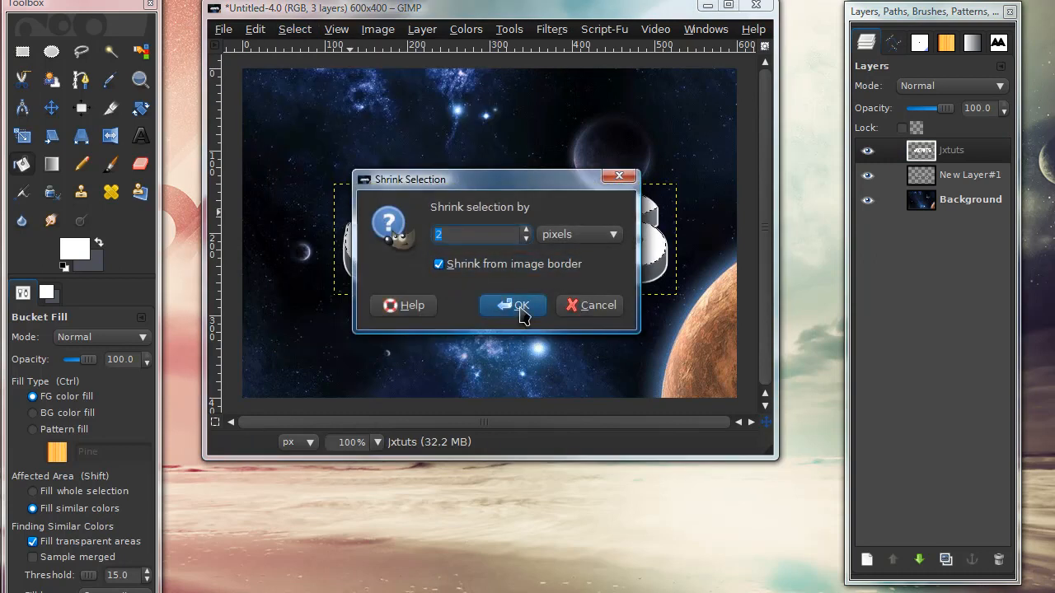
left_click(512, 305)
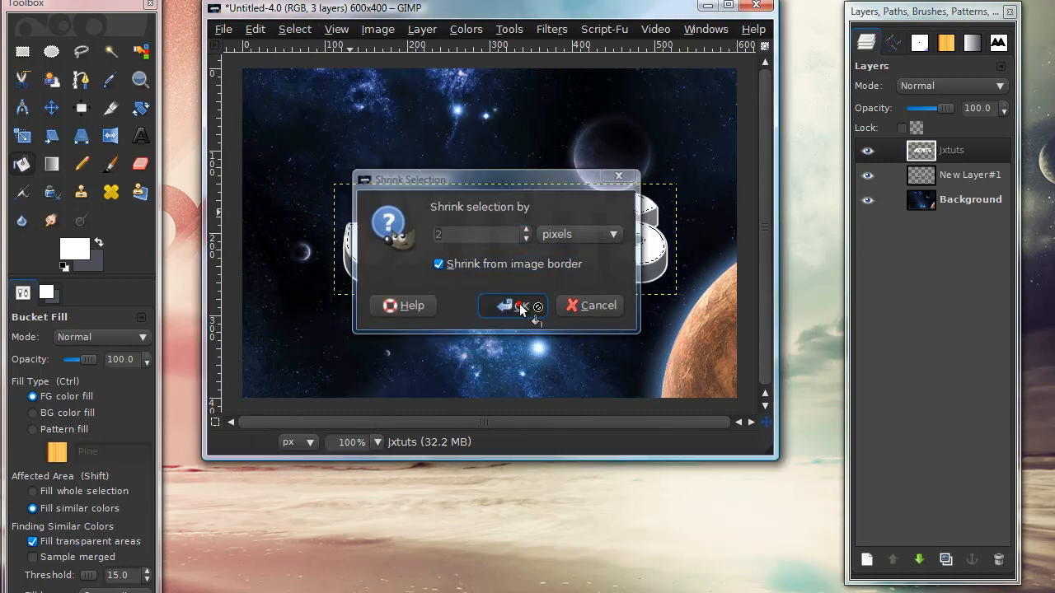
left_click(511, 305)
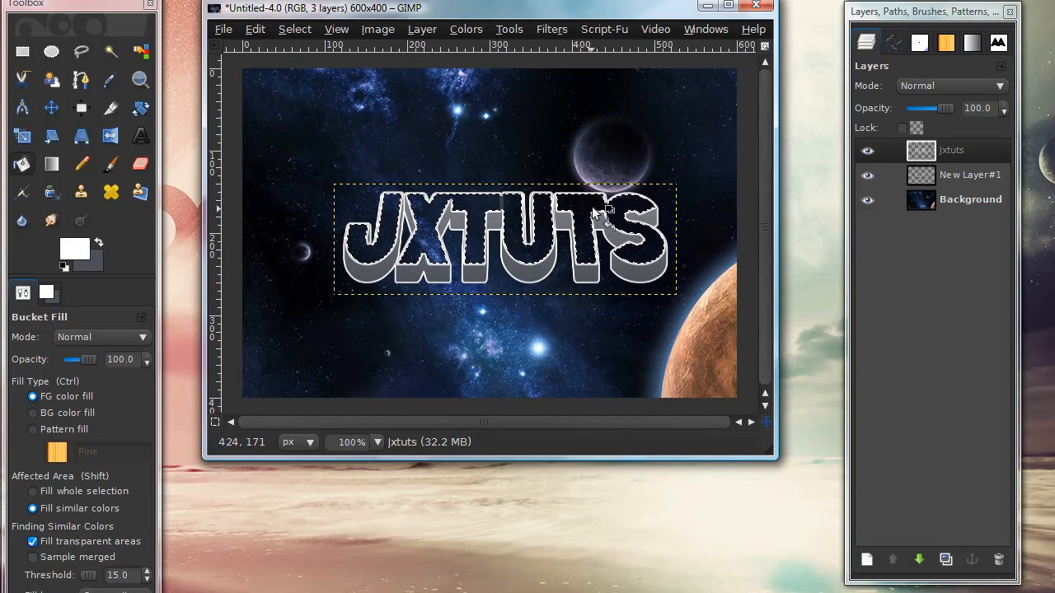
mouse_move(867, 560)
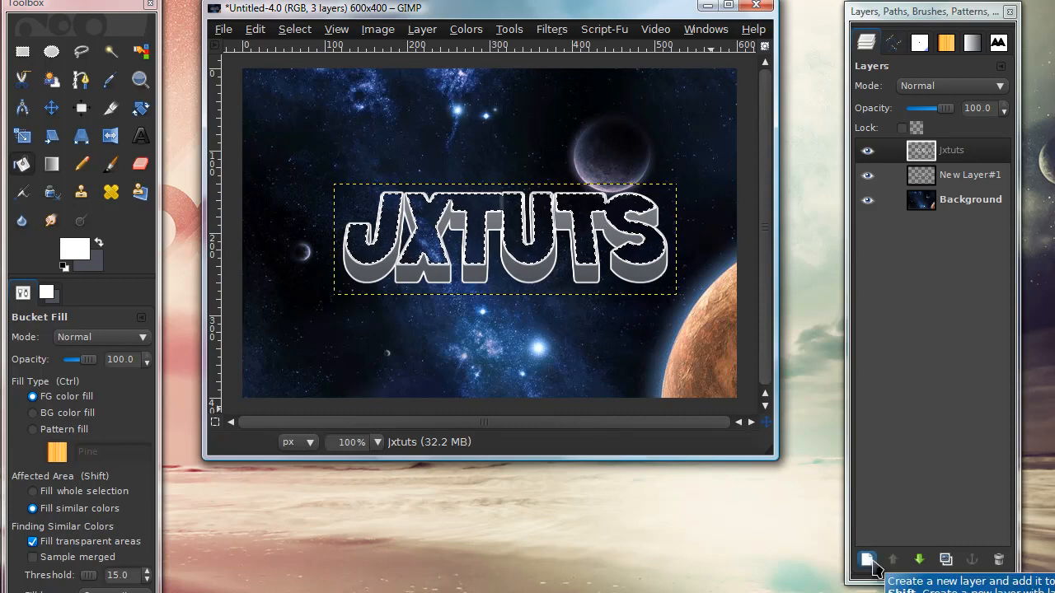
- Blend an FG-to-Transparent white gloss over the JXTUTS faces on a new layer, then deselect
left_click(867, 561)
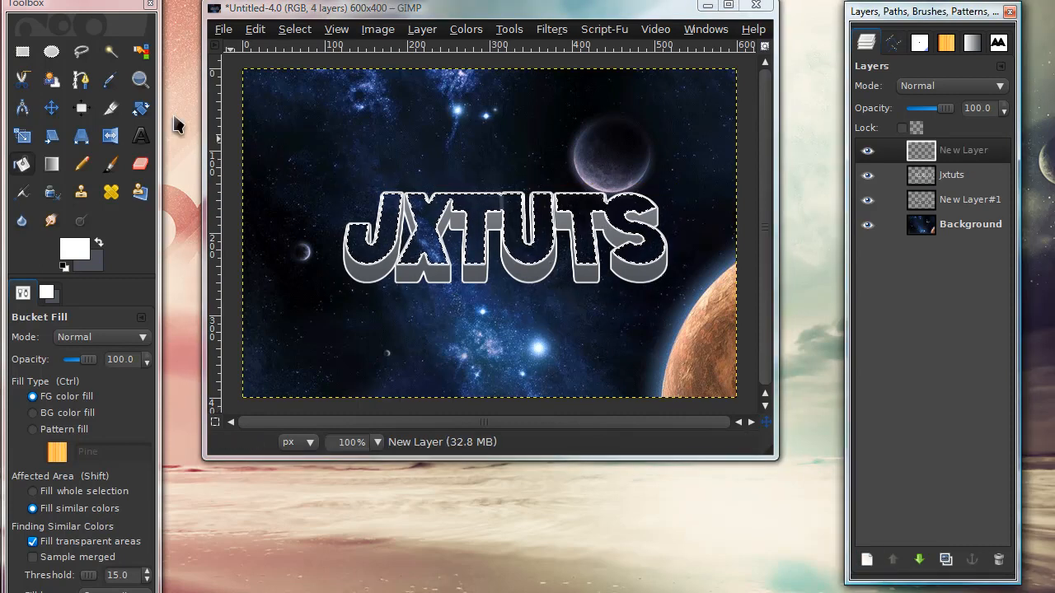
mouse_move(23, 52)
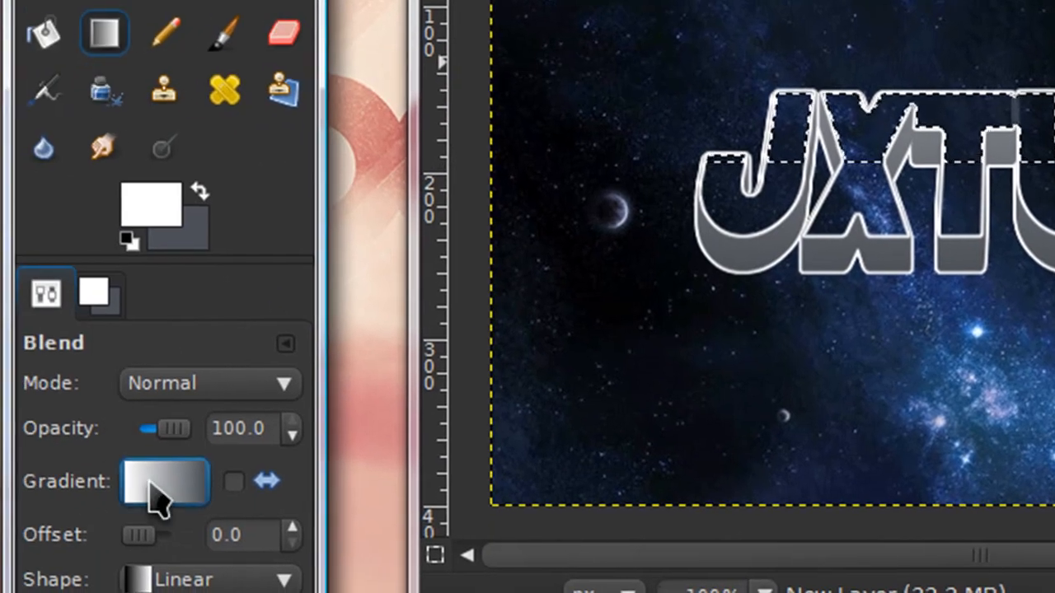
left_click(165, 481)
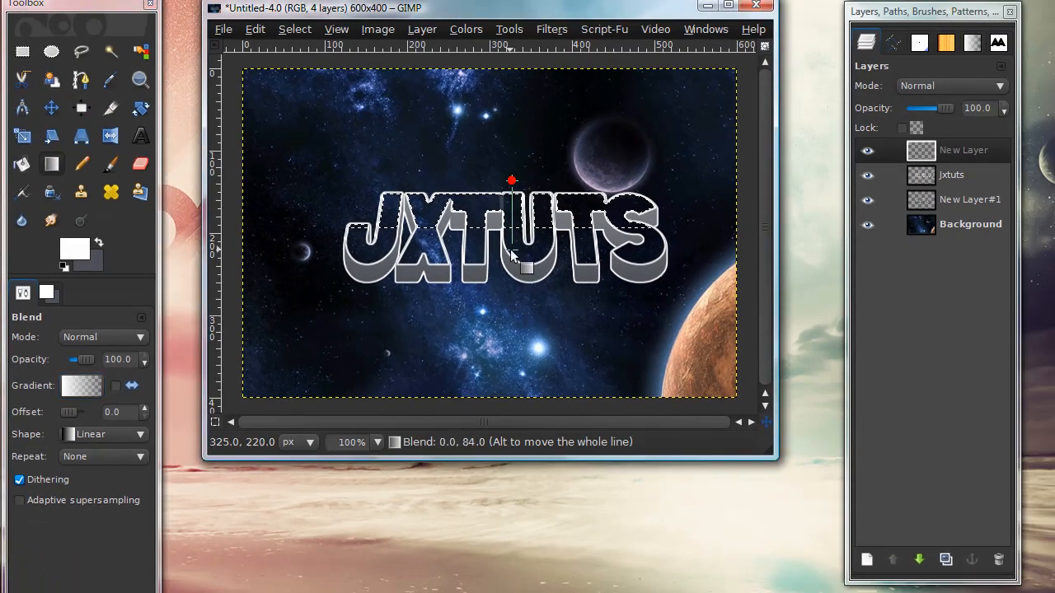
left_click(293, 30)
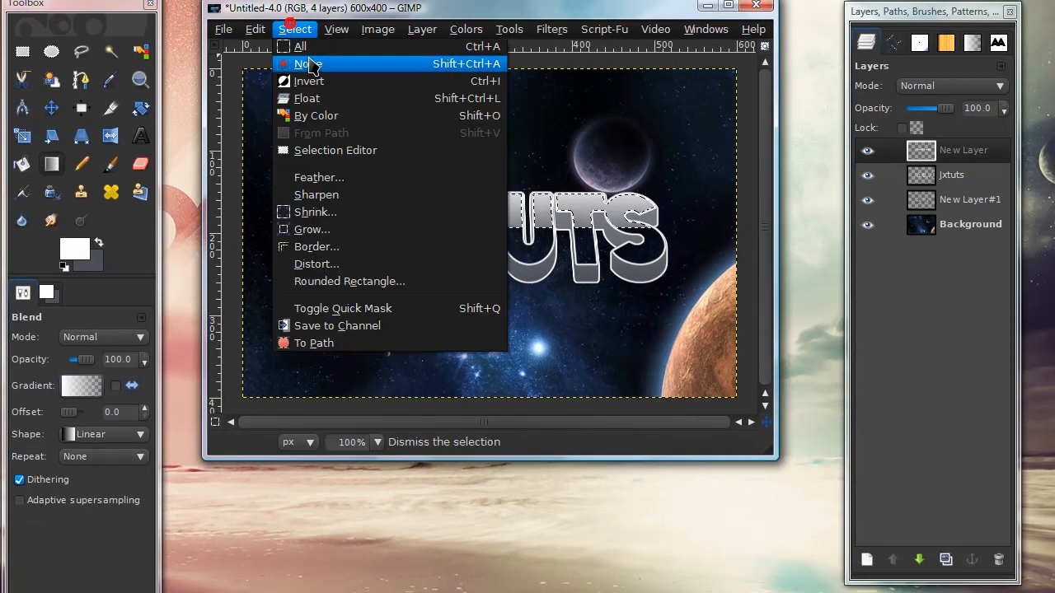
left_click(305, 62)
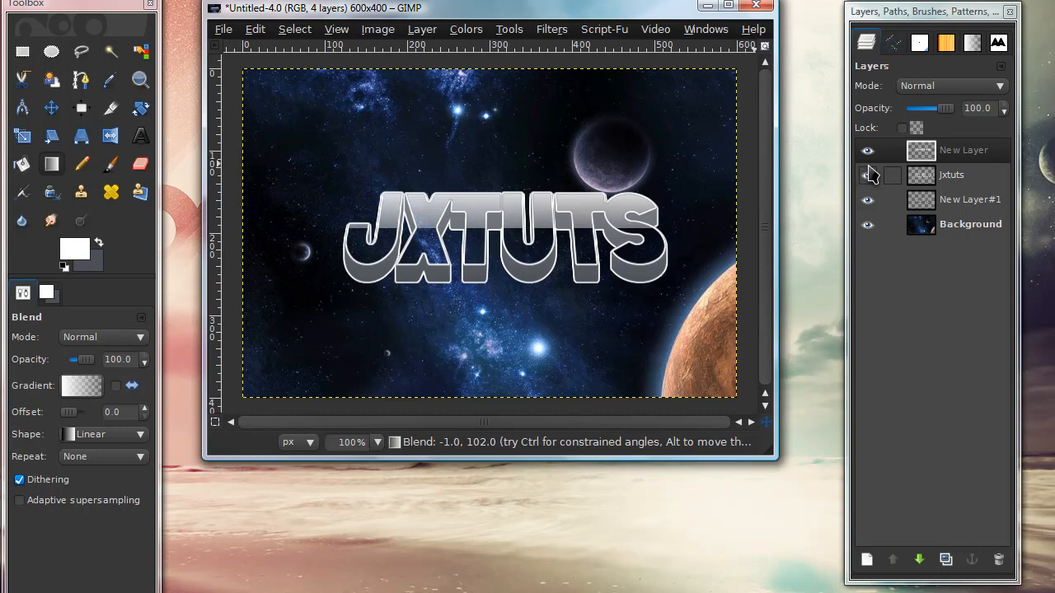
left_click_drag(940, 109, 929, 108)
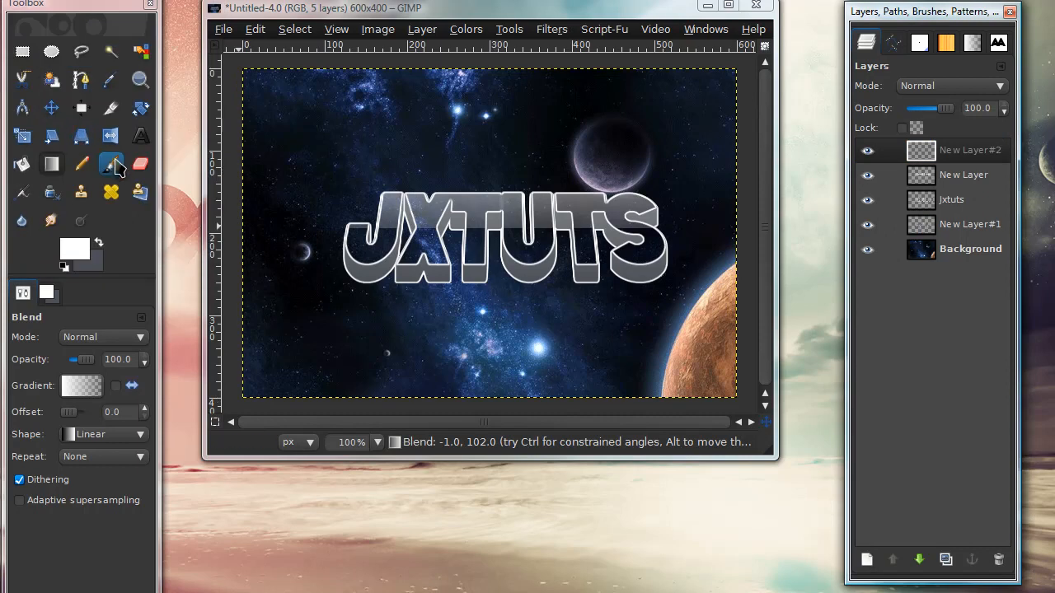
- Switch to the Paintbrush with the Circle (01) brush for white edge lines
left_click(112, 165)
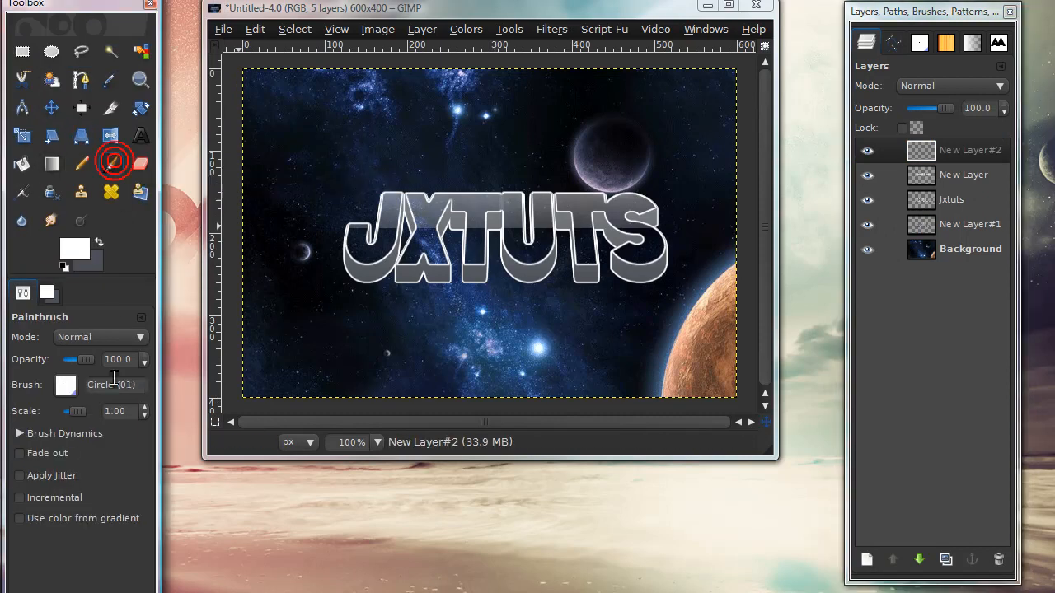
left_click(113, 163)
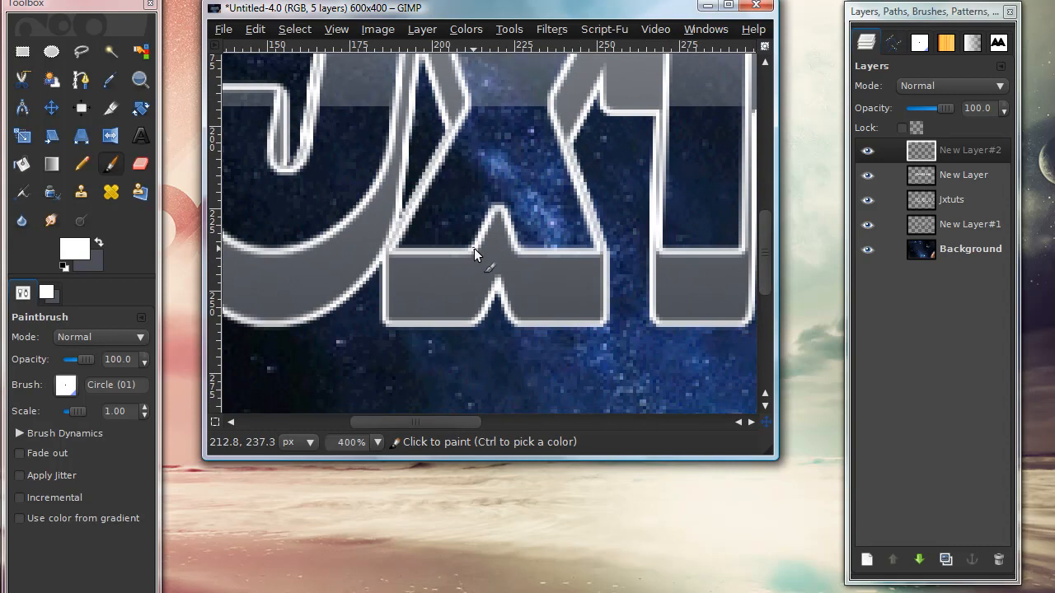
mouse_move(475, 322)
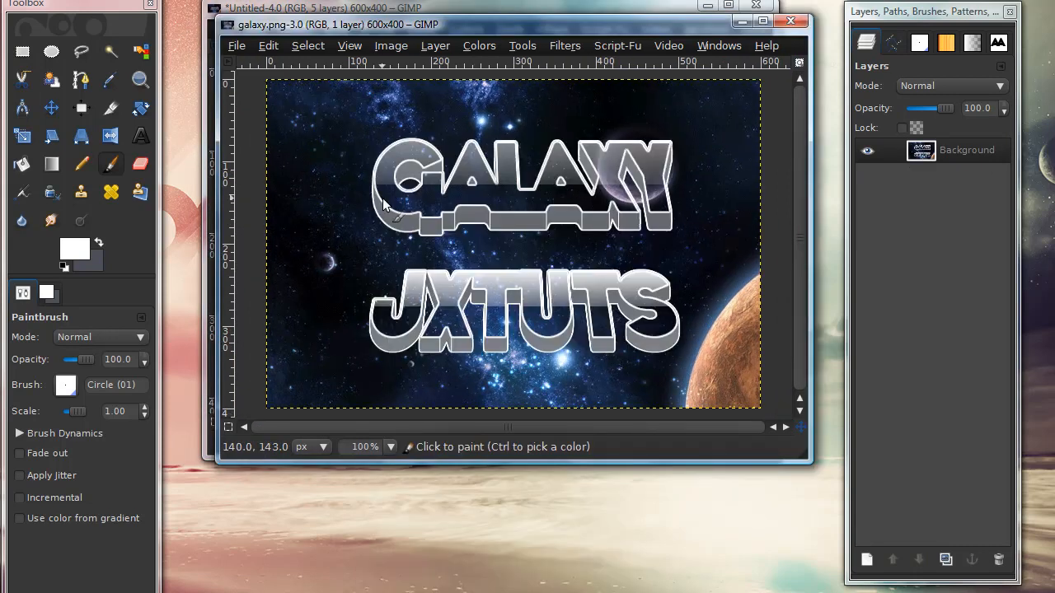
mouse_move(470, 216)
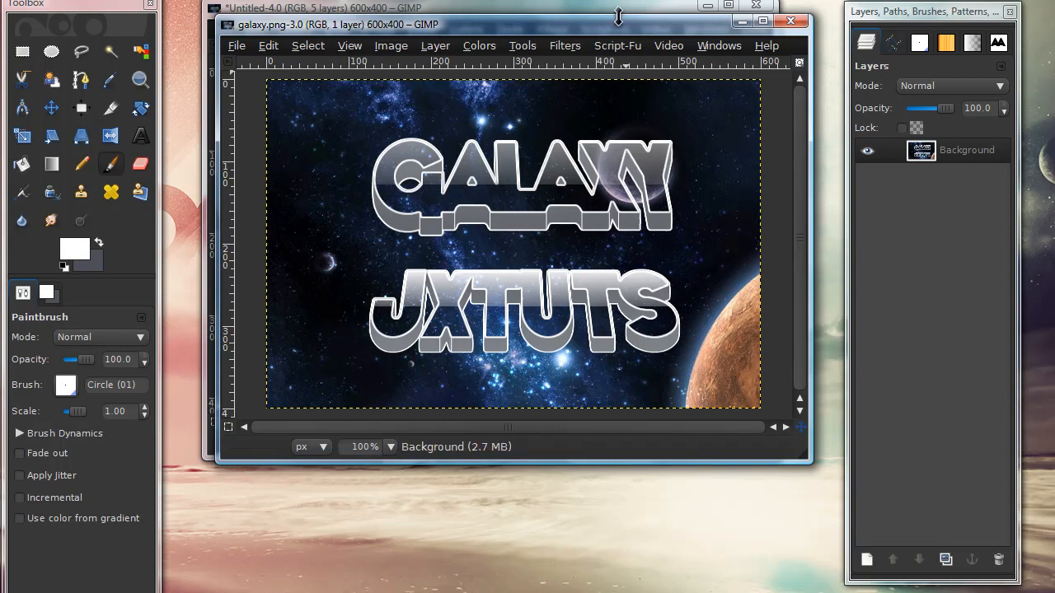
mouse_move(585, 52)
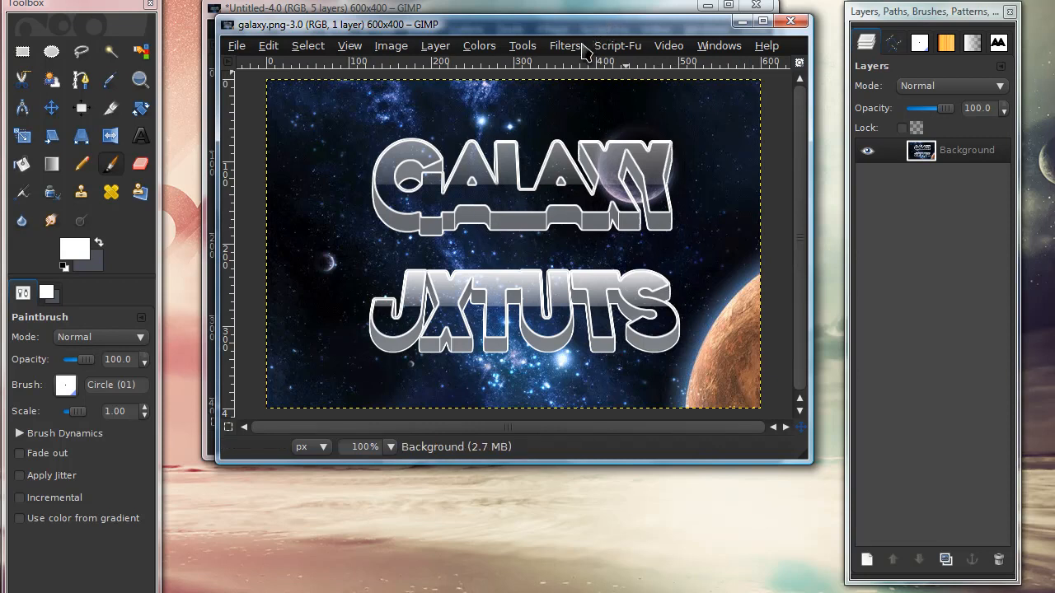
mouse_move(639, 35)
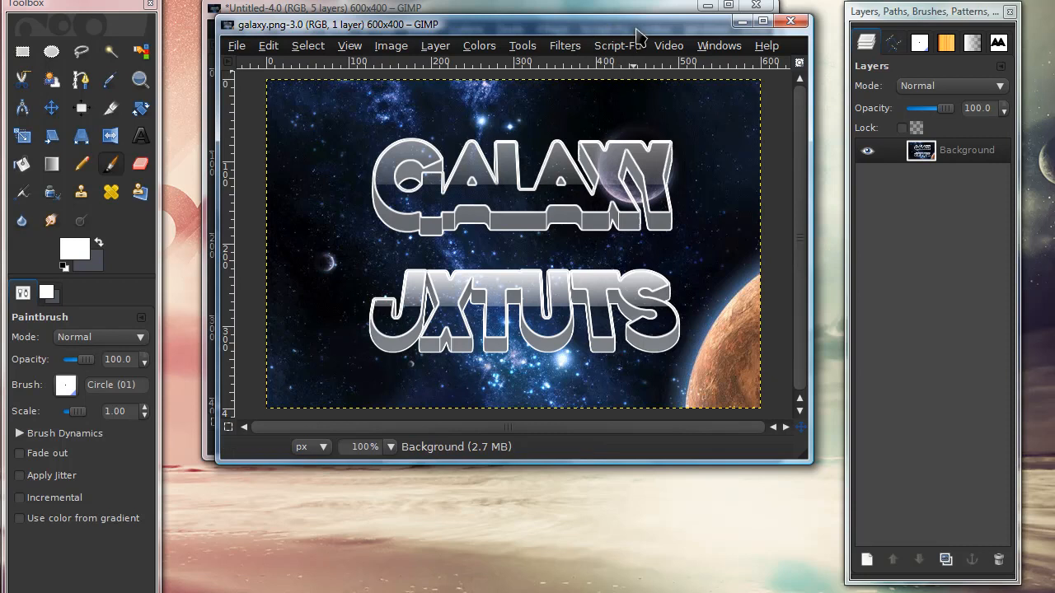
mouse_move(597, 69)
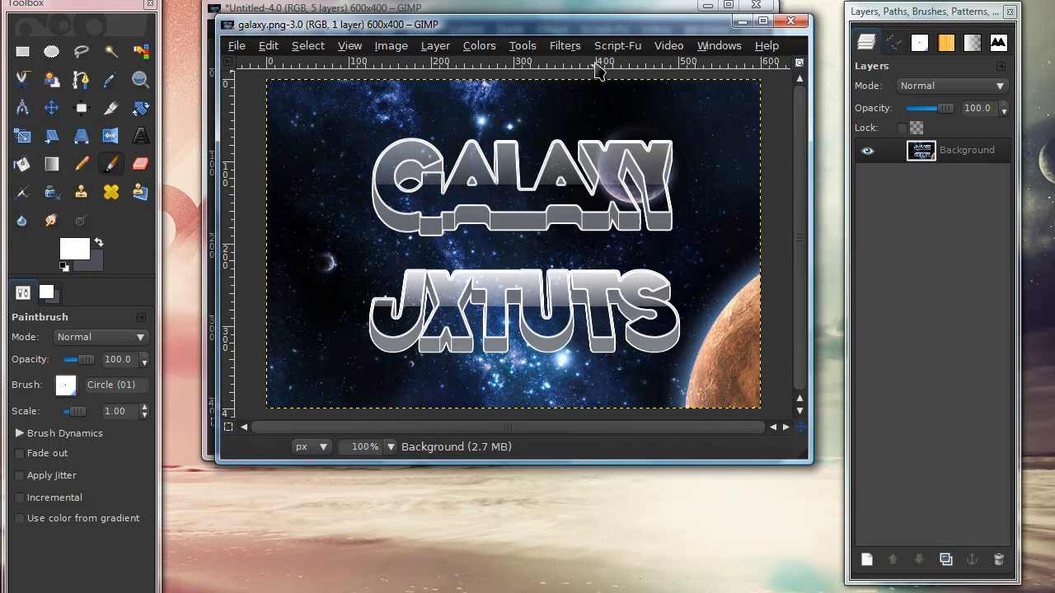
mouse_move(592, 30)
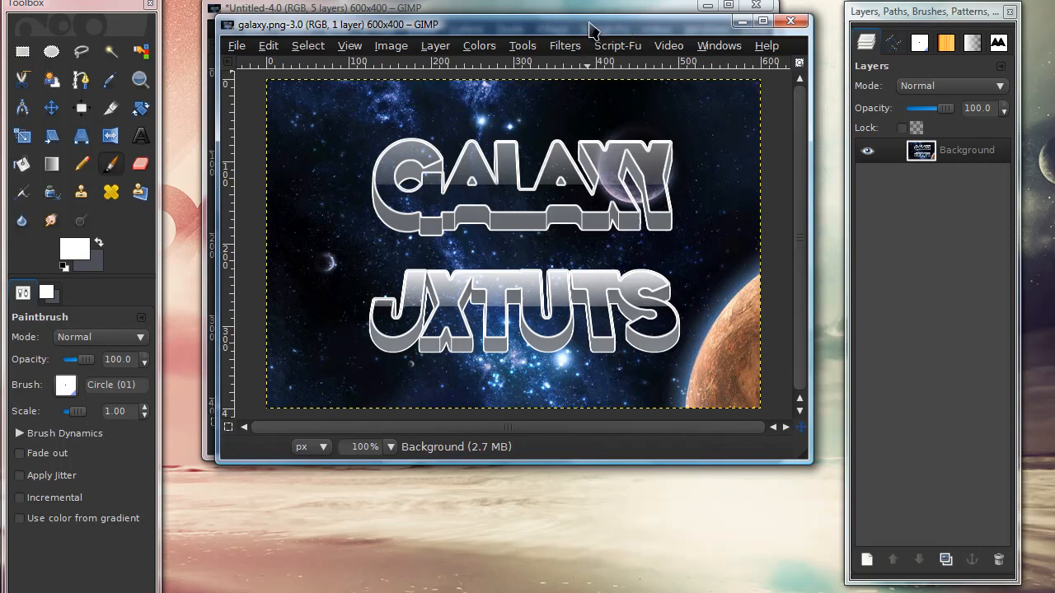
mouse_move(992, 531)
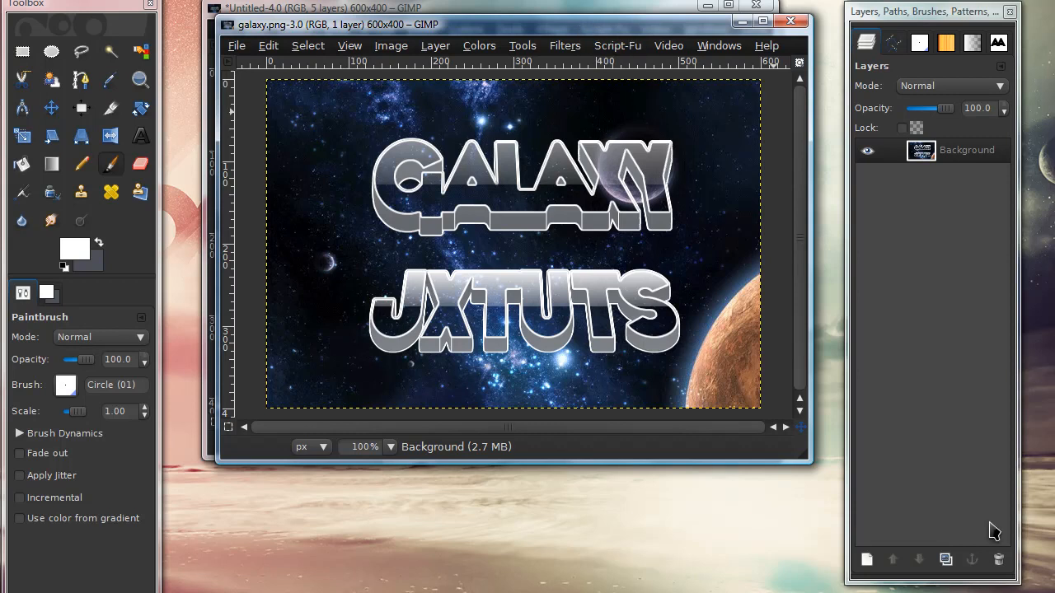